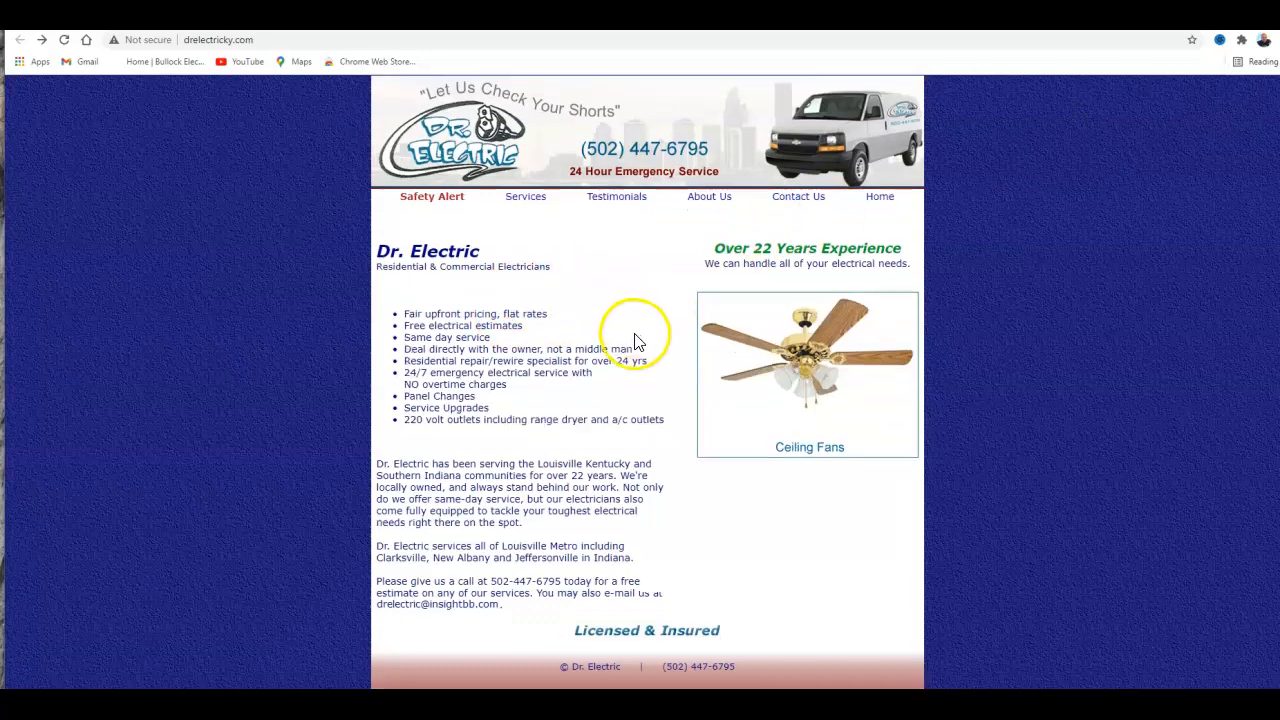
Change the Yahoo query to 'louisville electric repairs' and run the search.
scroll(down, 3)
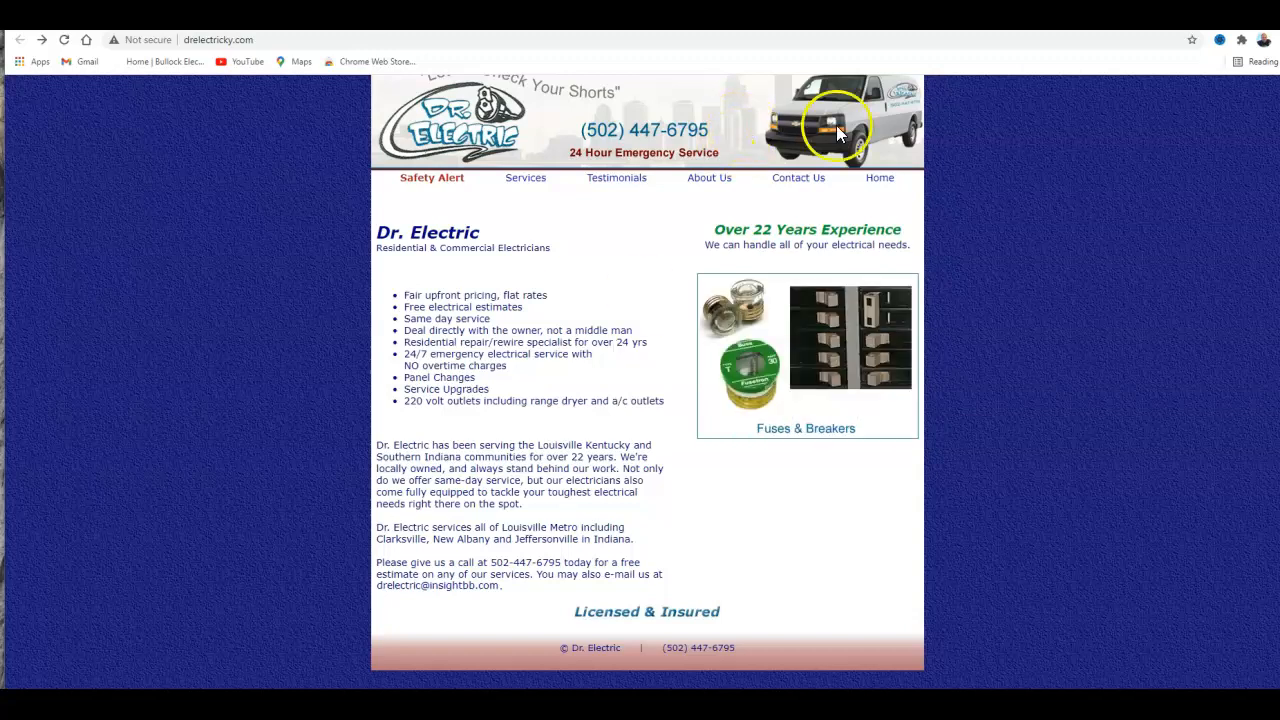
scroll(down, 3)
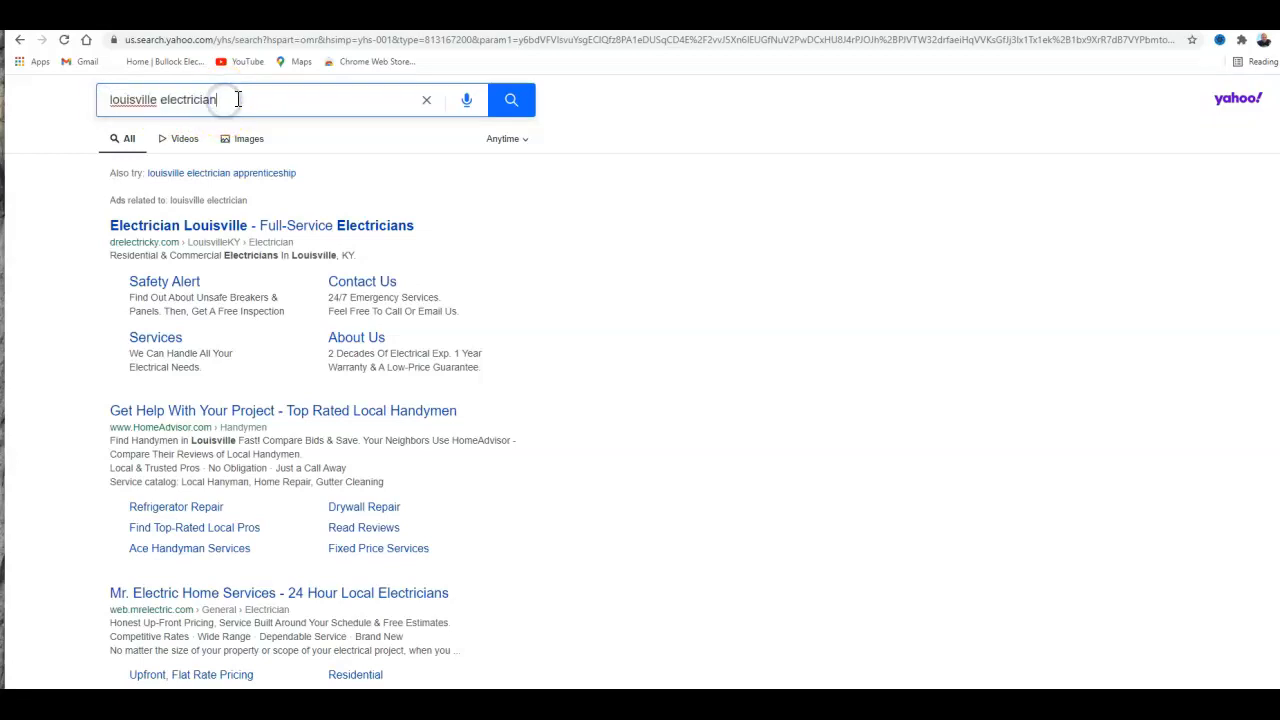
click(200, 99)
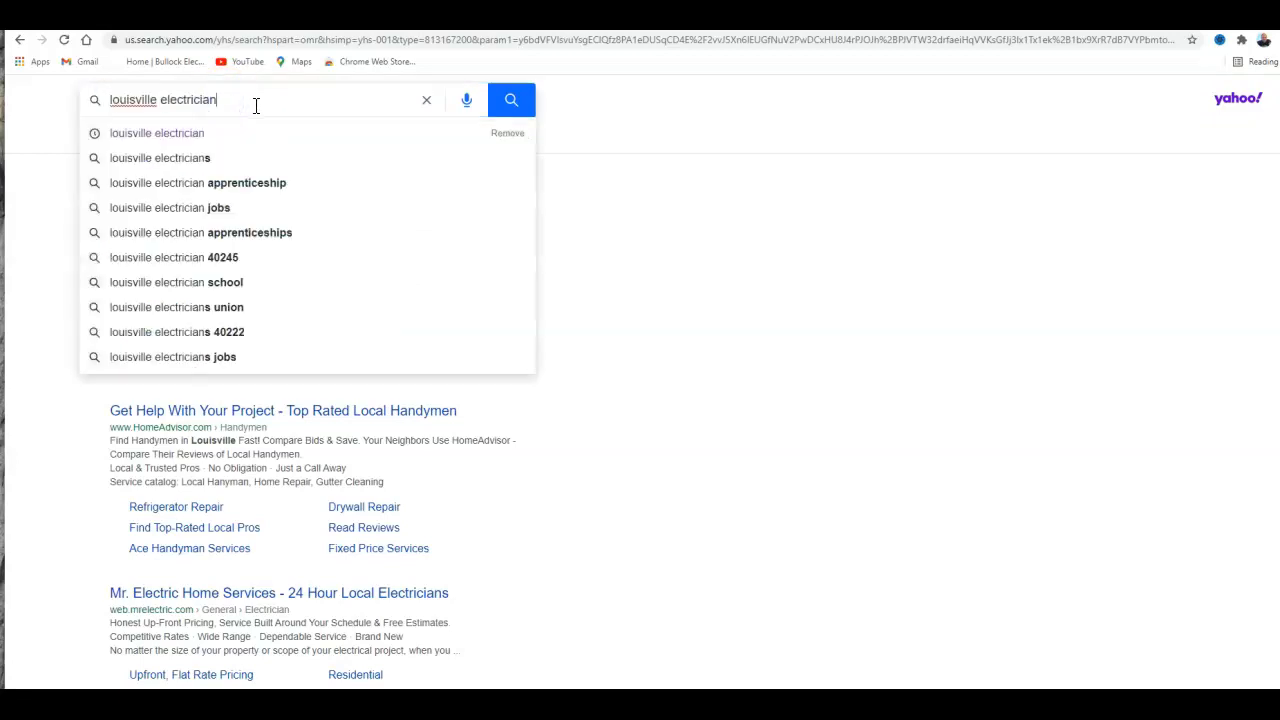
key(Backspace)
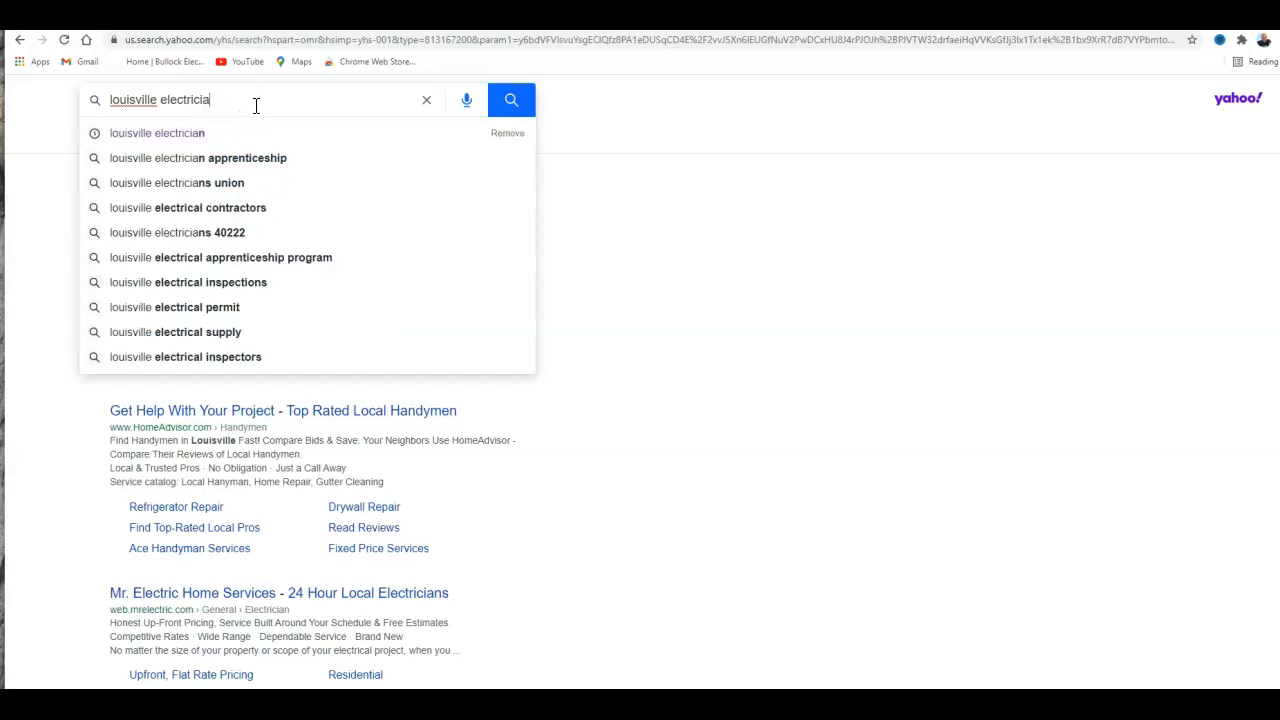
key(BackSpace)
text( repairs)
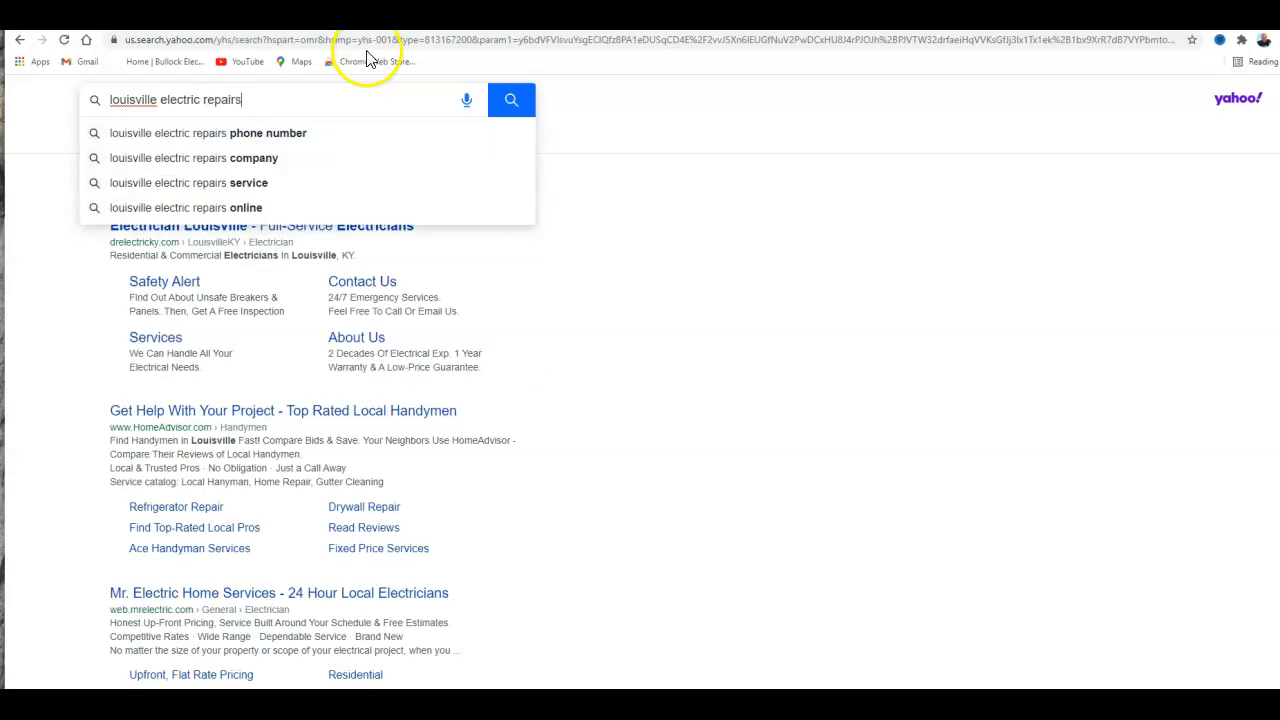
mouse_move(222, 168)
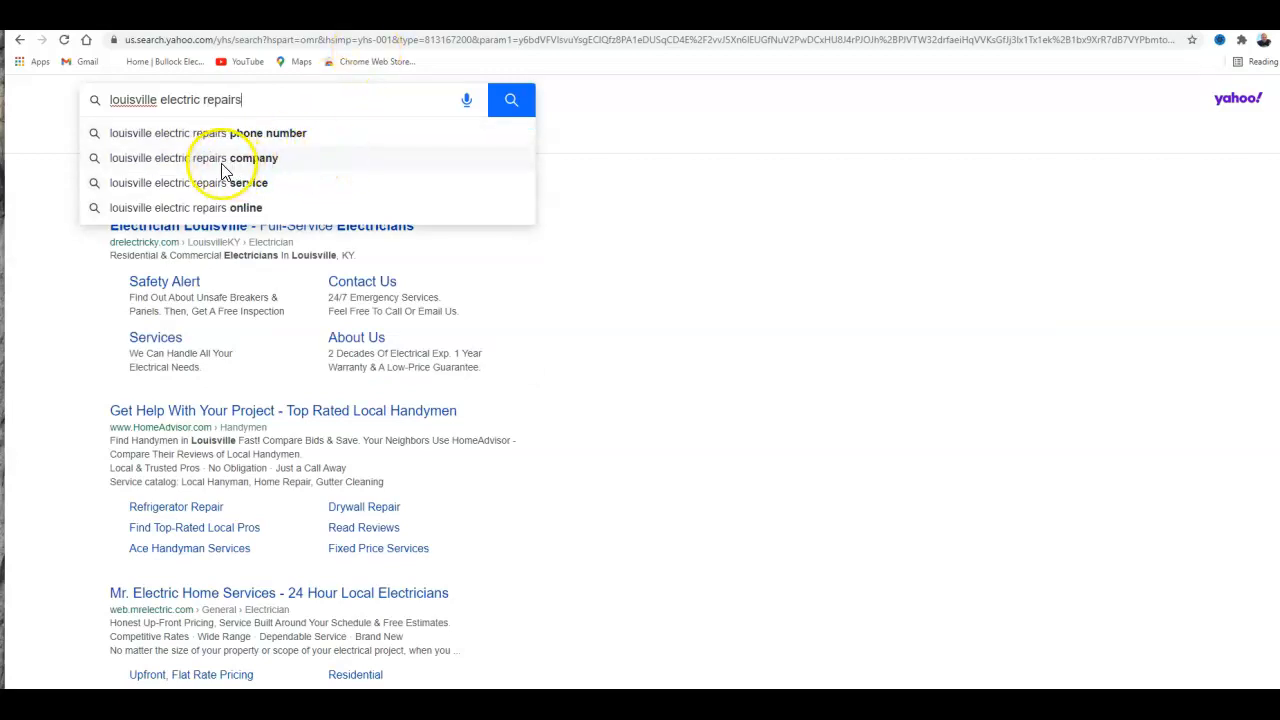
click(511, 99)
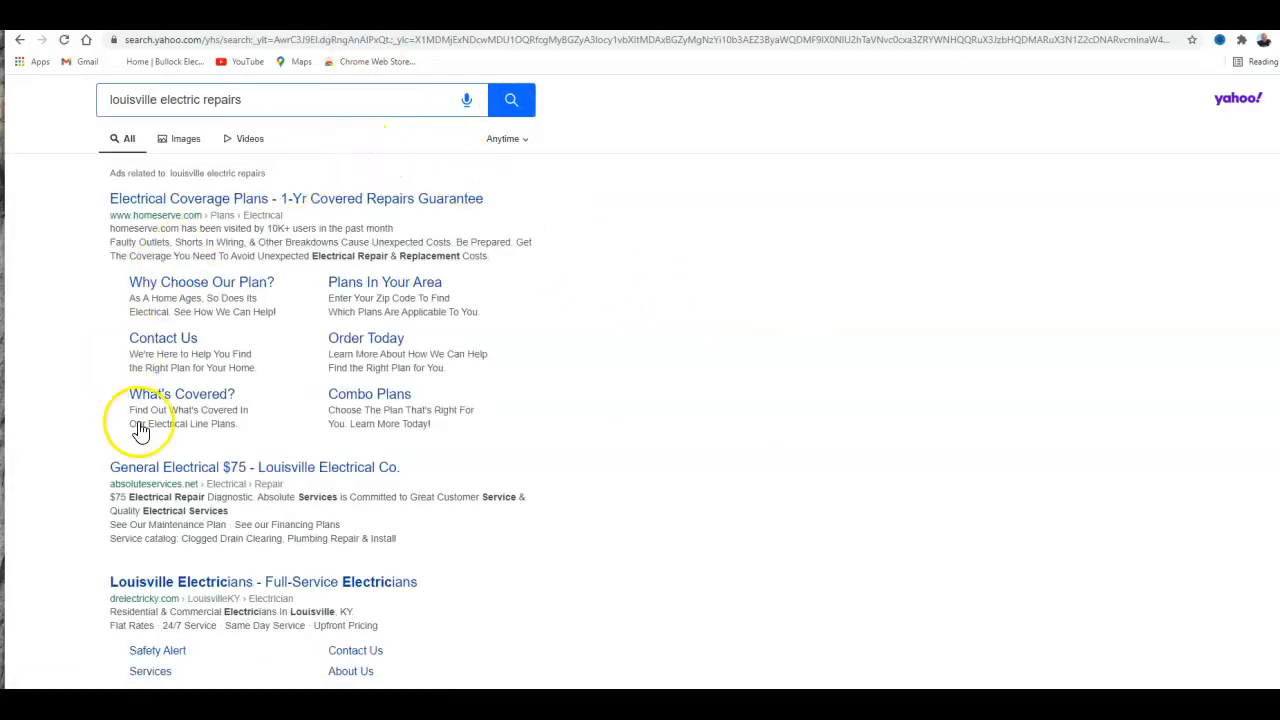
mouse_move(334, 361)
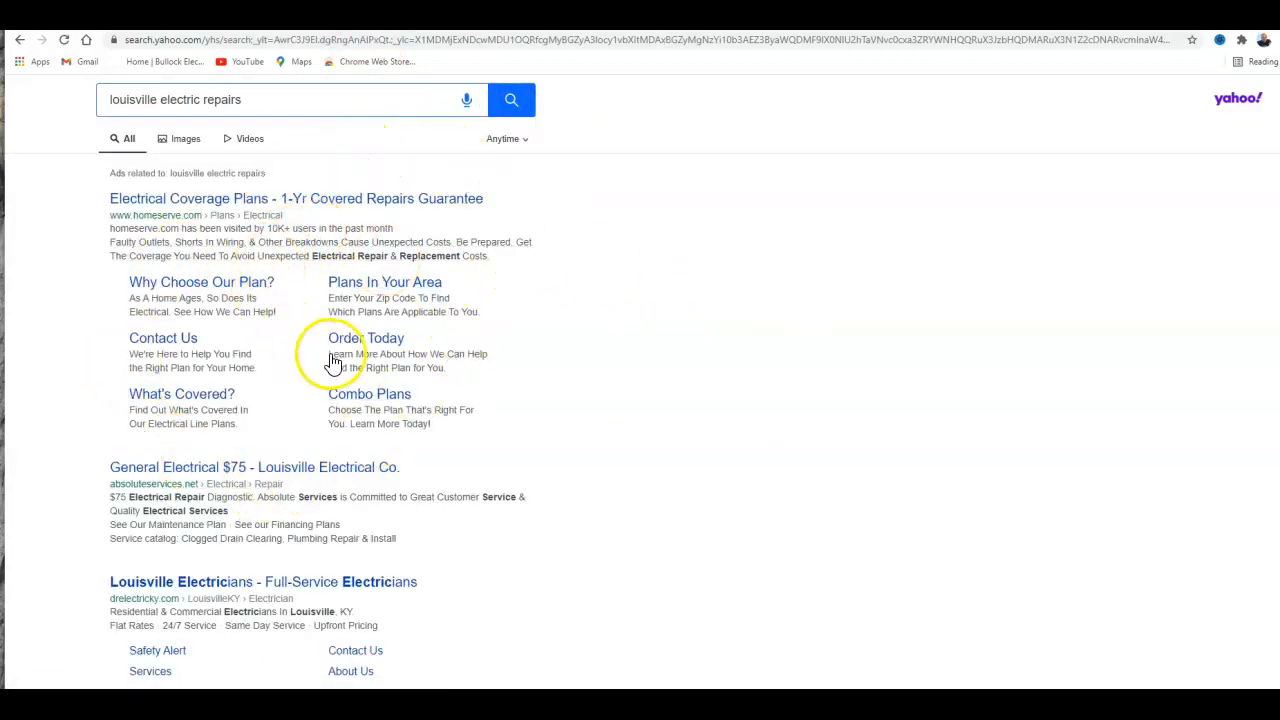
Scroll down the results to the local map listing of Louisville electricians.
scroll(down, 3)
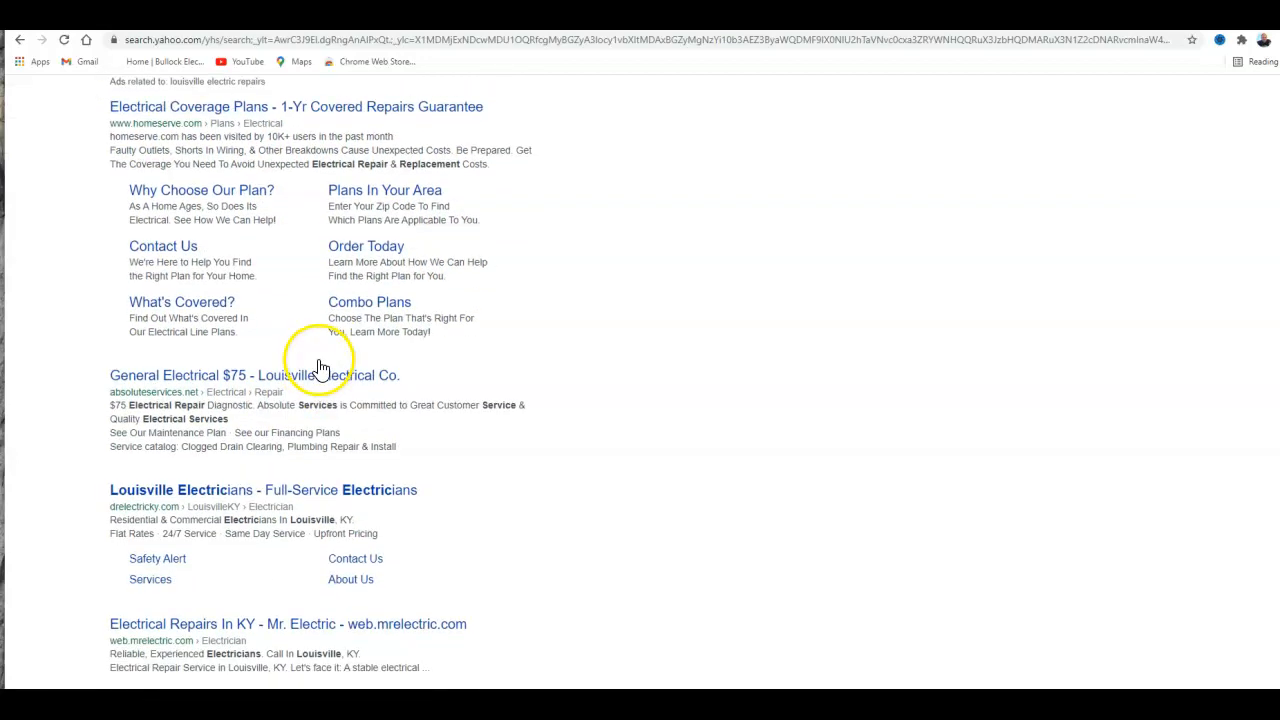
scroll(down, 3)
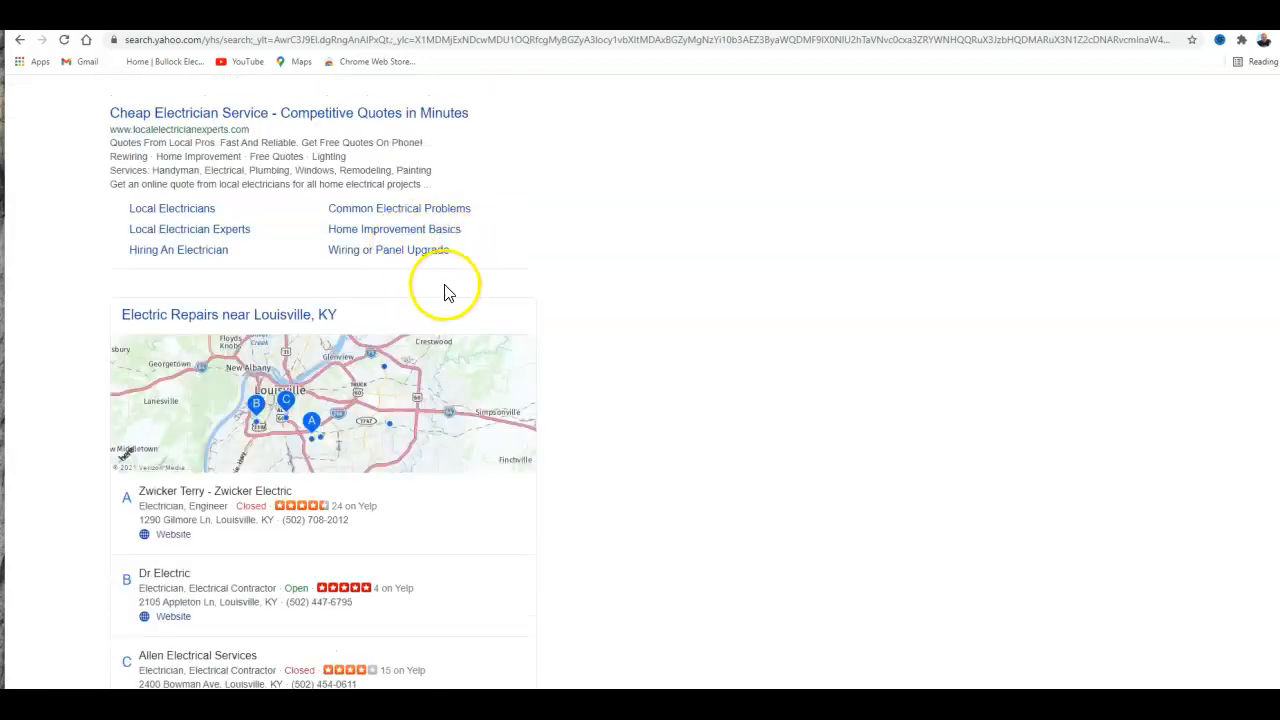
mouse_move(168, 583)
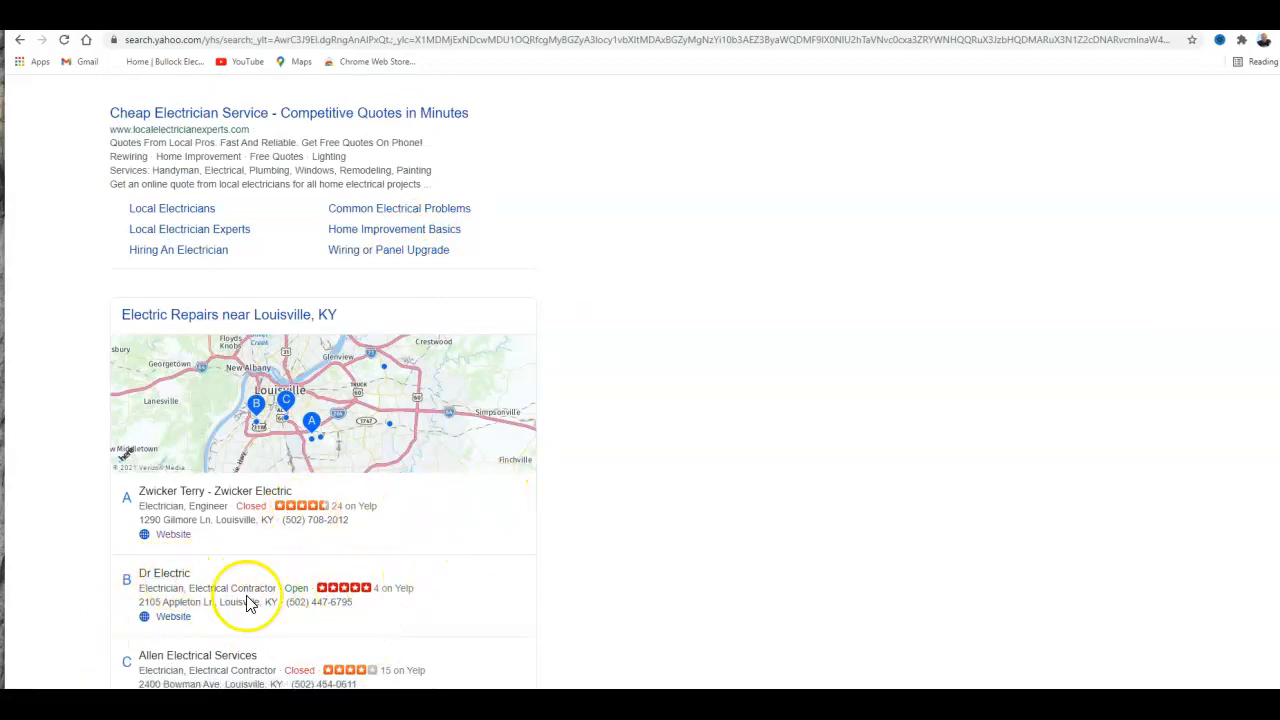
scroll(down, 3)
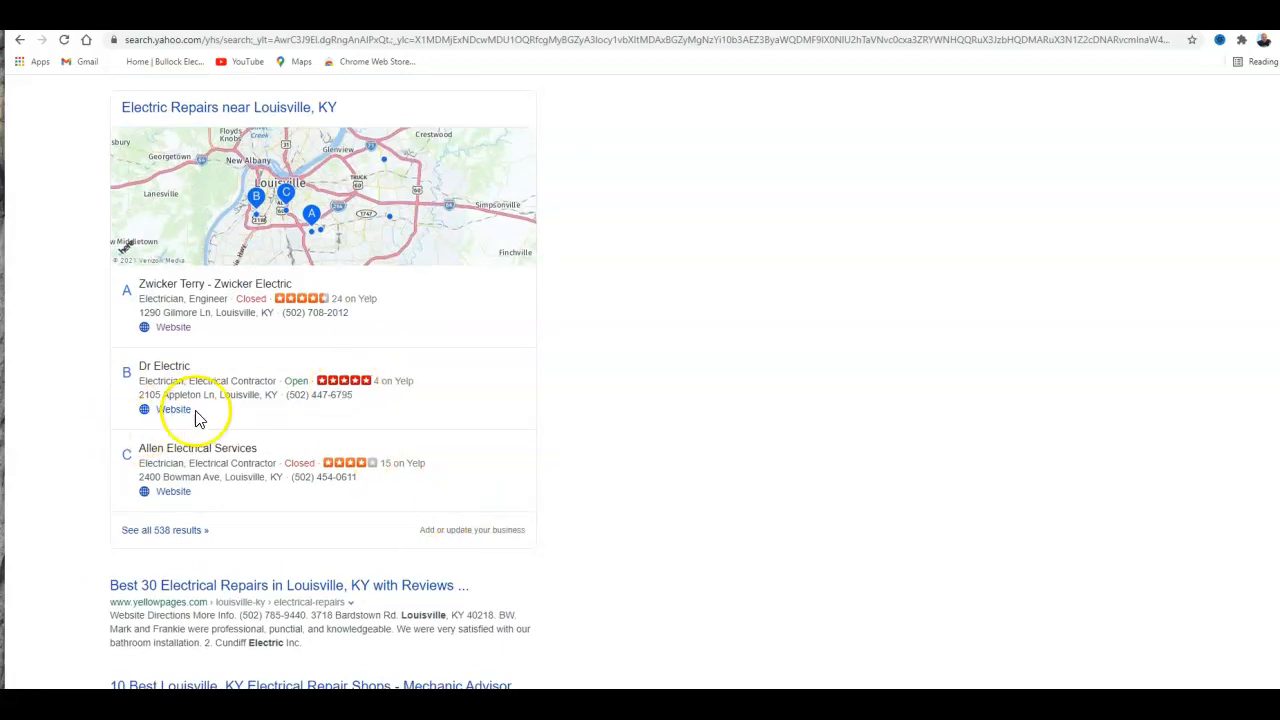
scroll(down, 3)
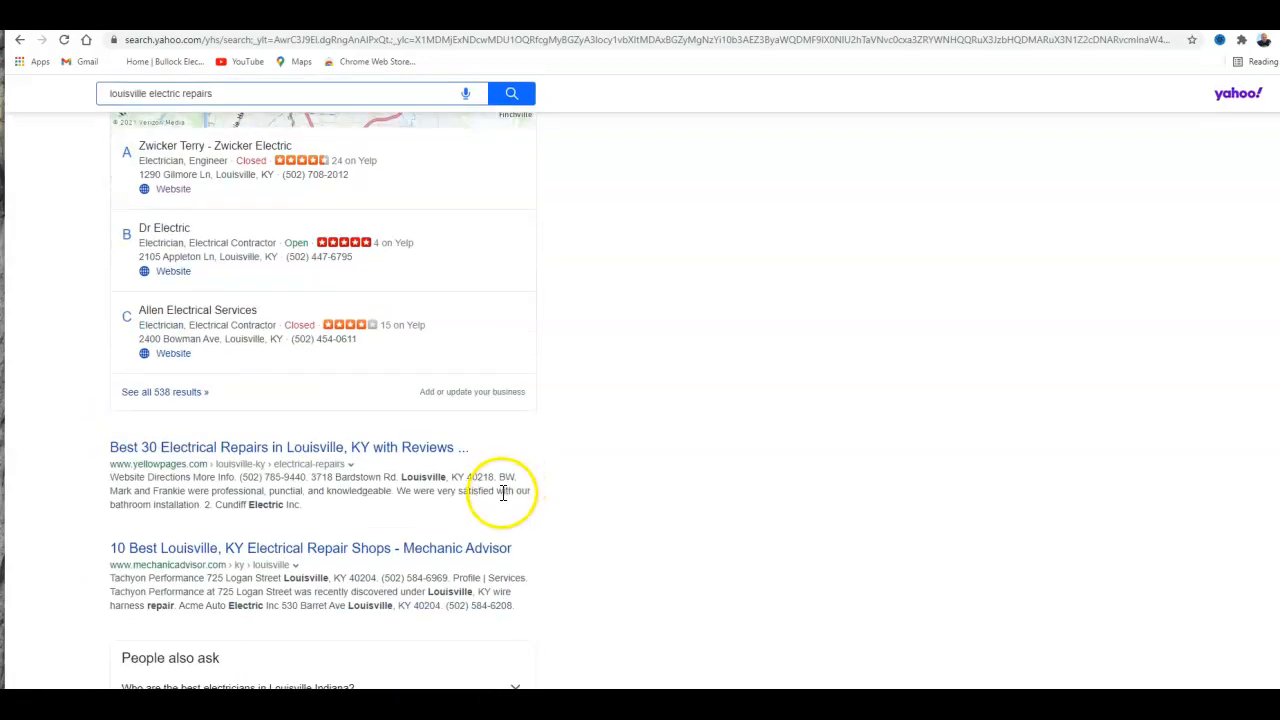
scroll(down, 3)
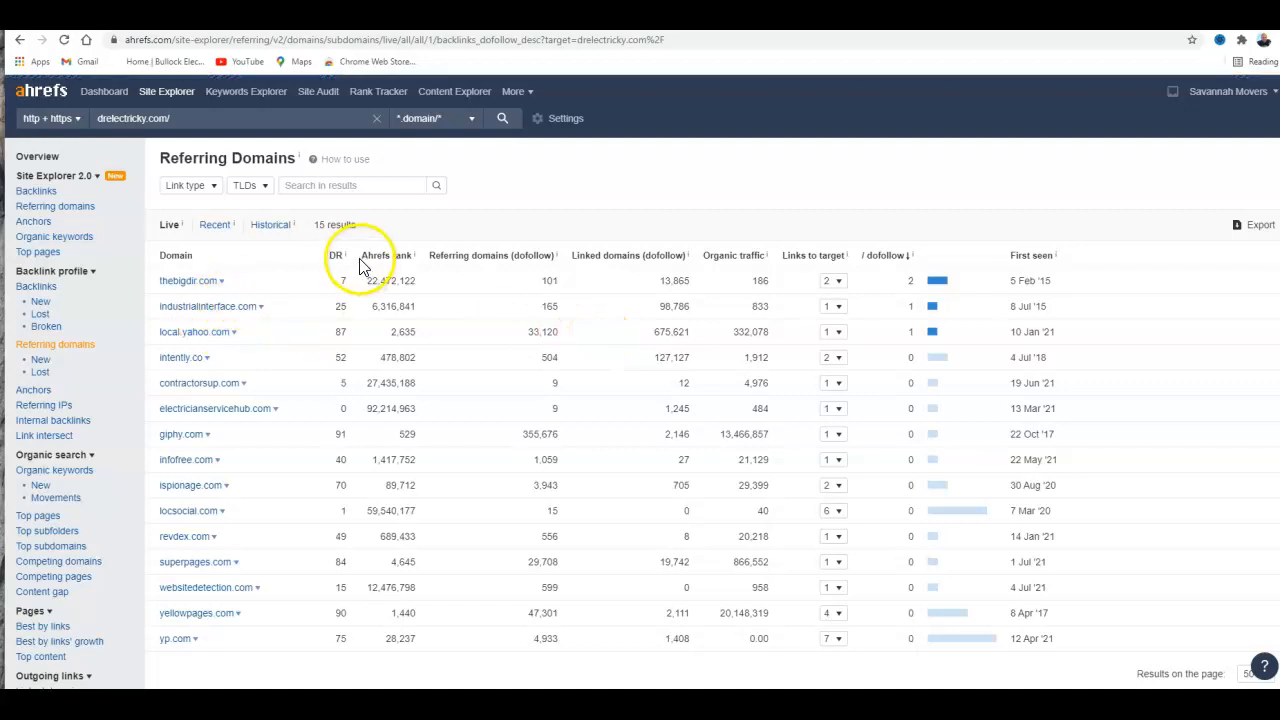
Sort drelectricky.com's 15 referring domains by DR, highest first, putting giphy.com on top.
click(332, 255)
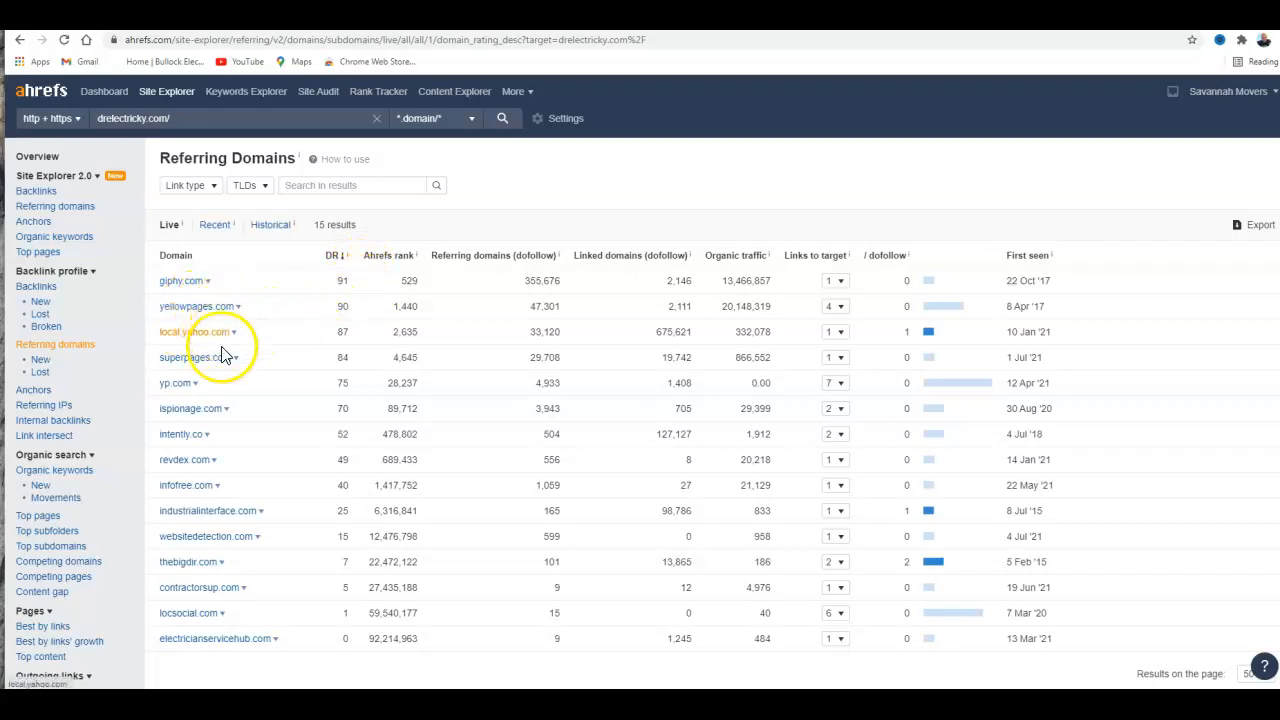
mouse_move(189, 388)
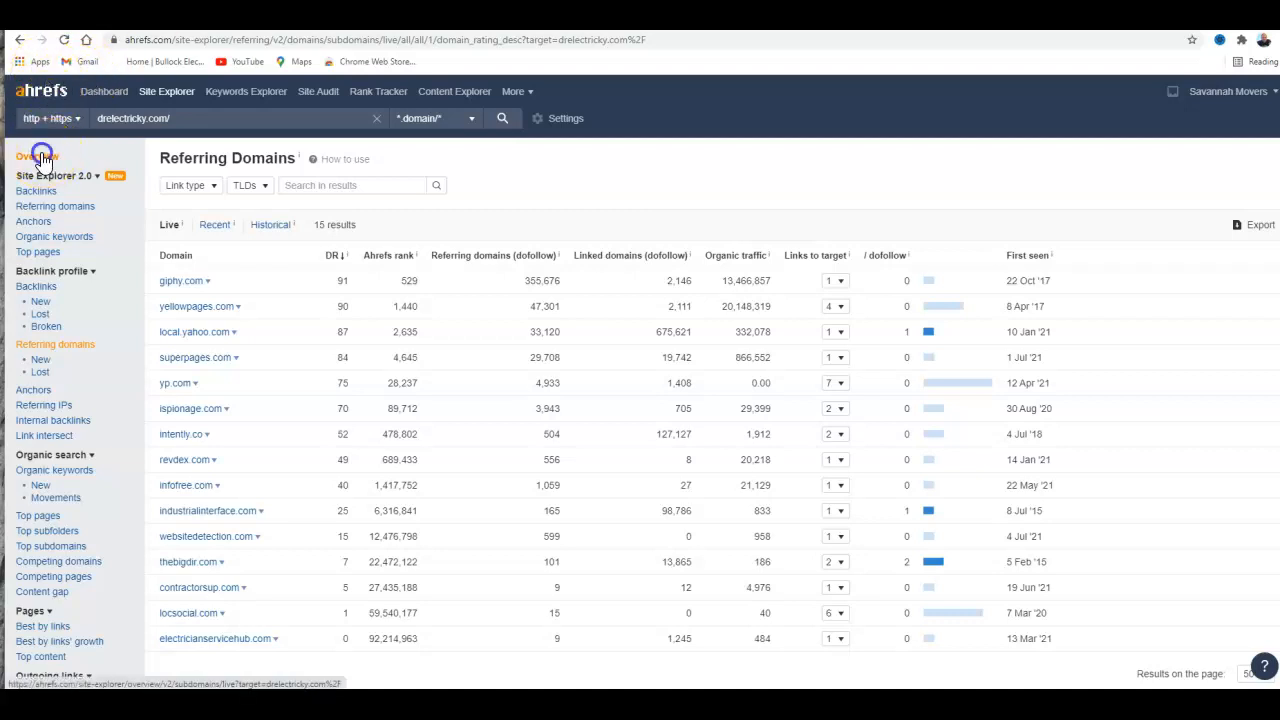
Show drelectricky.com's 5 organic keywords, topped by 'dr electric louisville ky' at position 1.
click(38, 156)
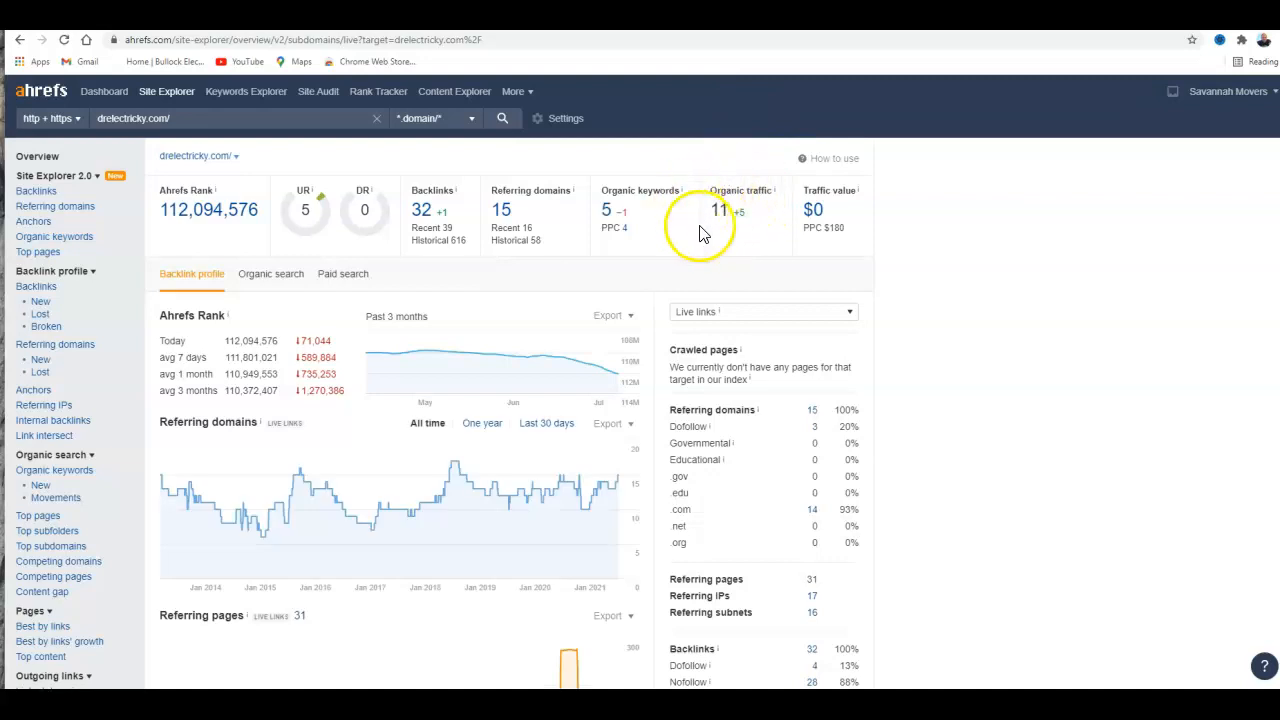
mouse_move(740, 235)
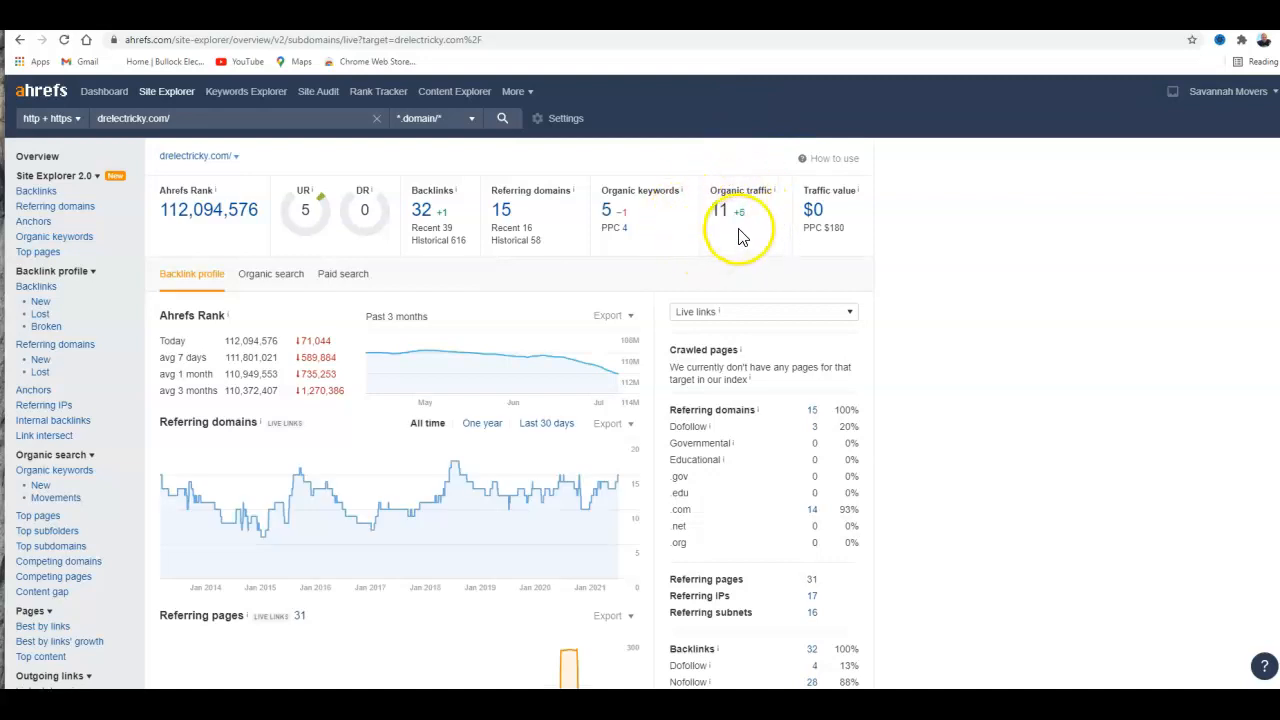
mouse_move(745, 225)
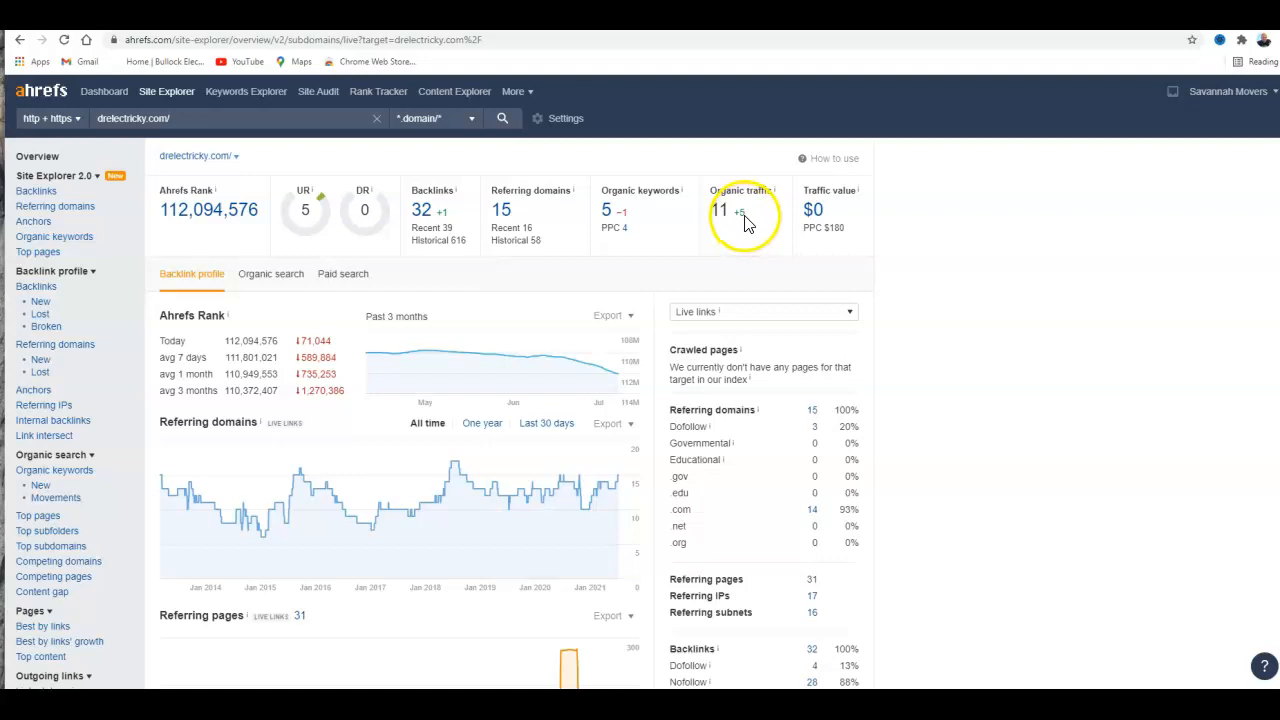
mouse_move(610, 207)
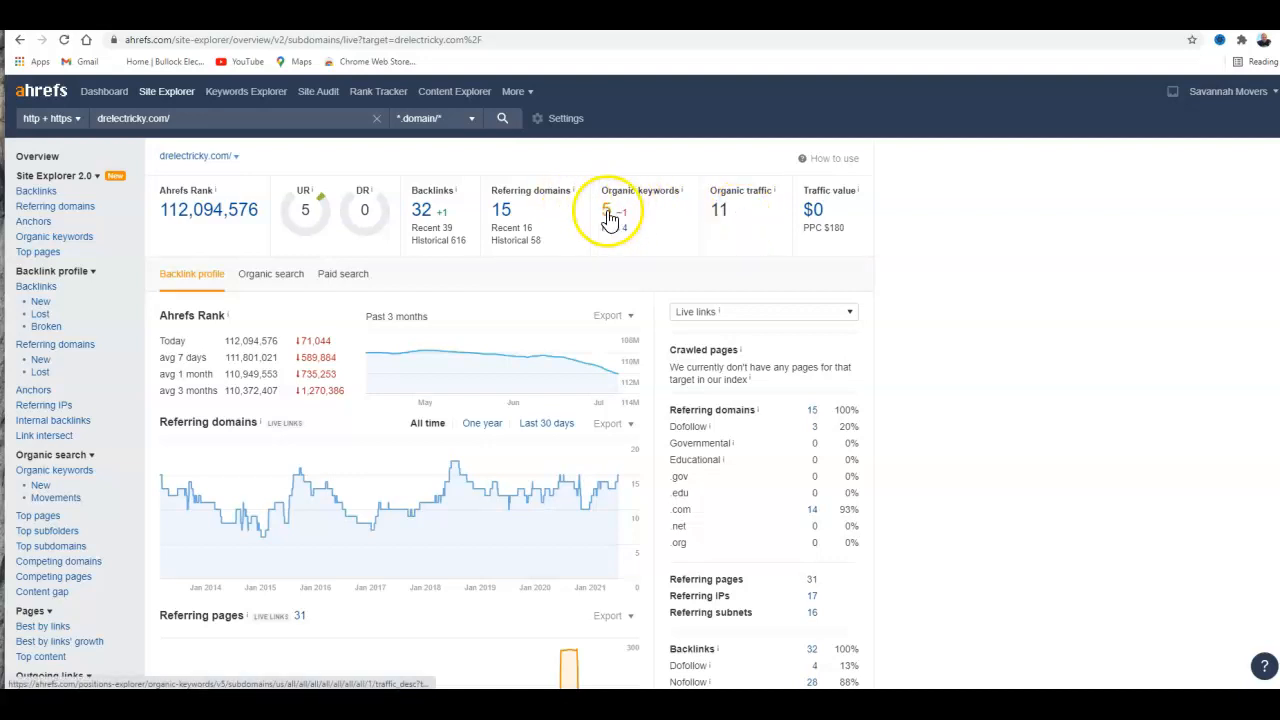
click(608, 210)
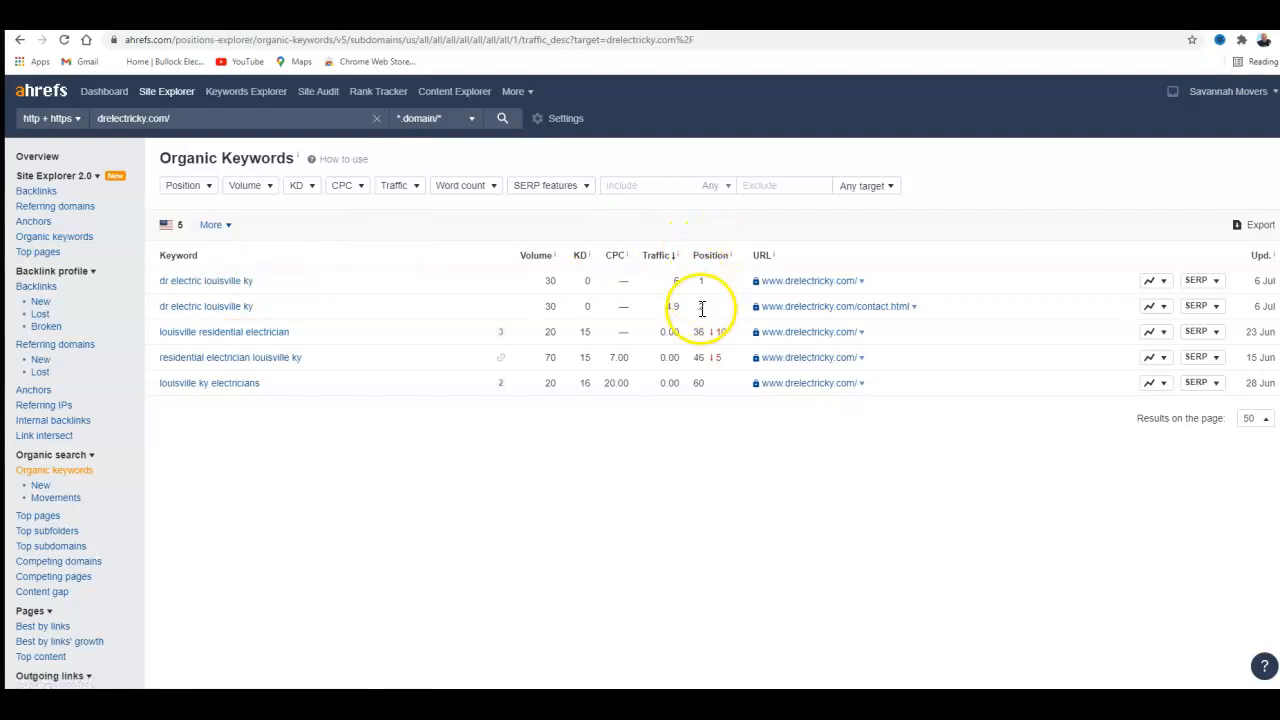
mouse_move(264, 331)
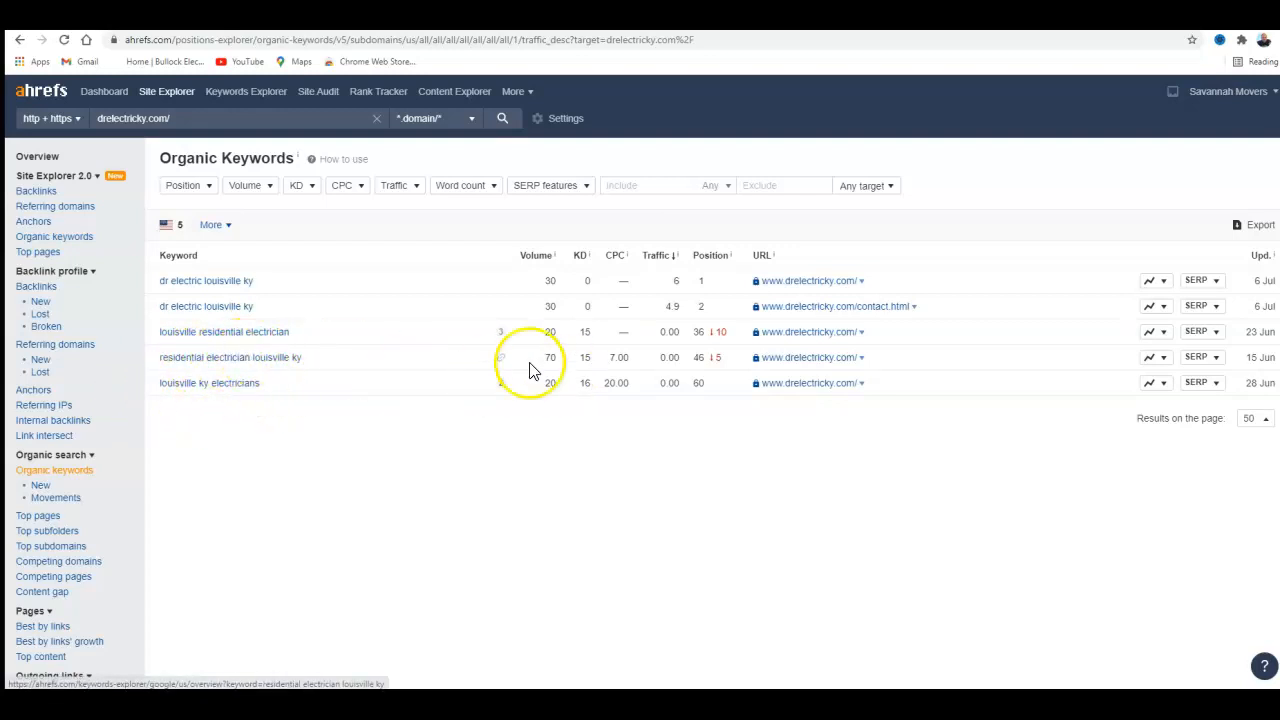
mouse_move(710, 335)
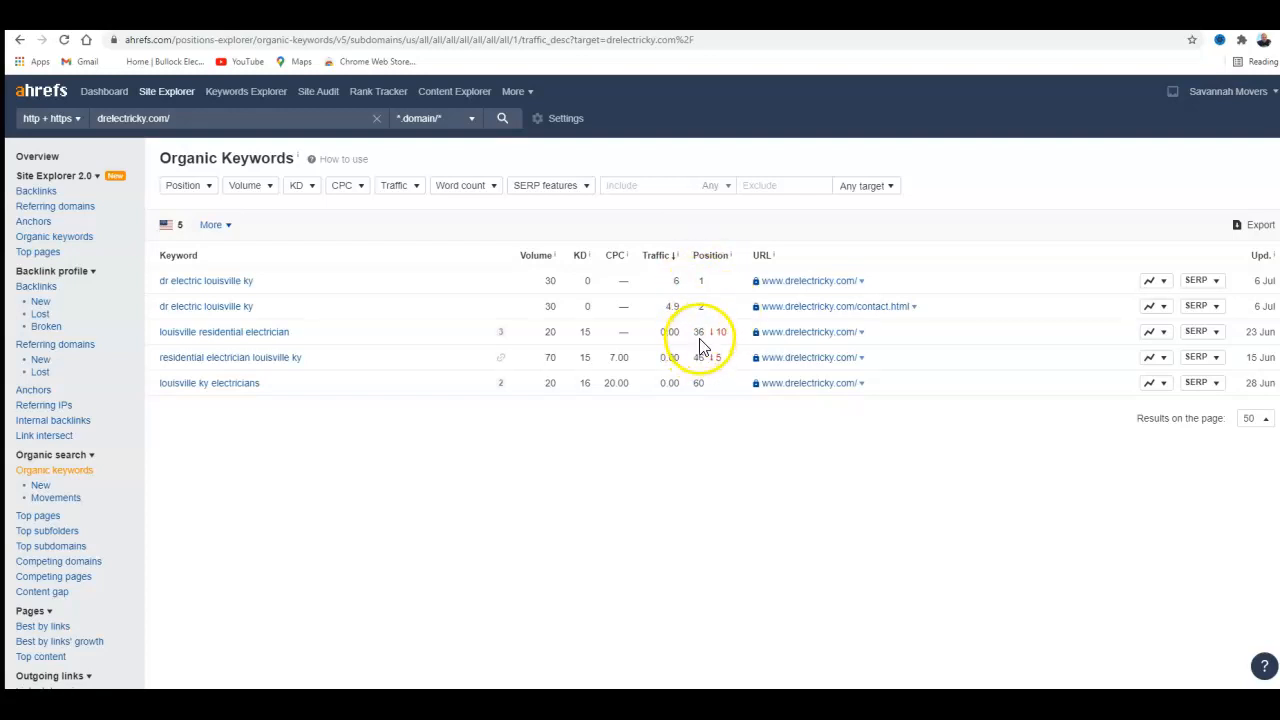
mouse_move(710, 388)
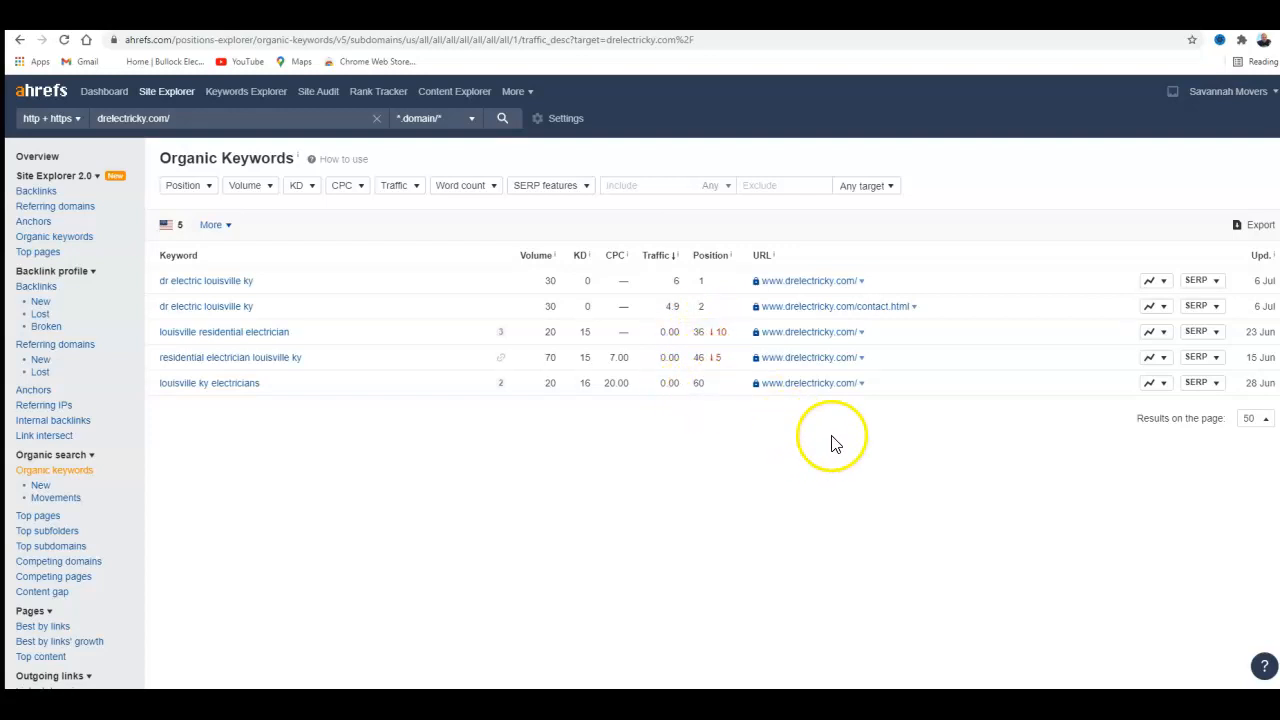
mouse_move(360, 345)
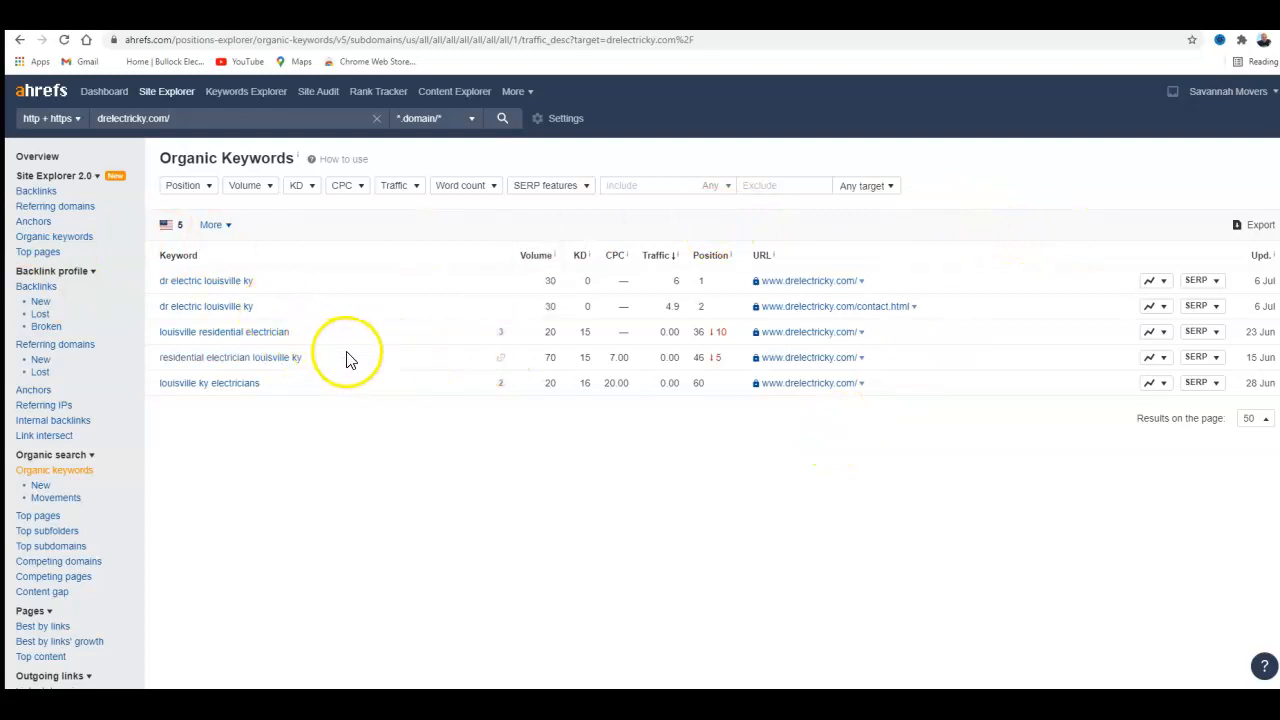
mouse_move(371, 402)
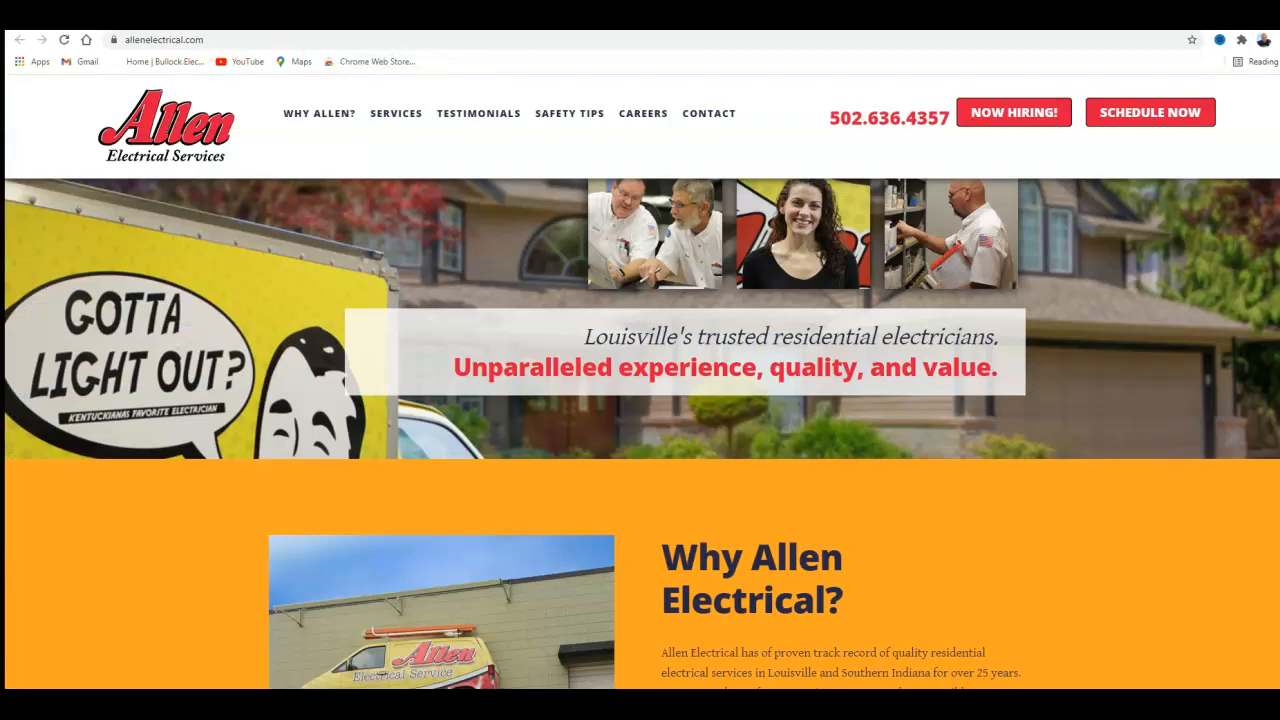
Browse the Allen Electrical homepage, then return to its Ahrefs overview (311 referring domains, DR 10).
scroll(down, 3)
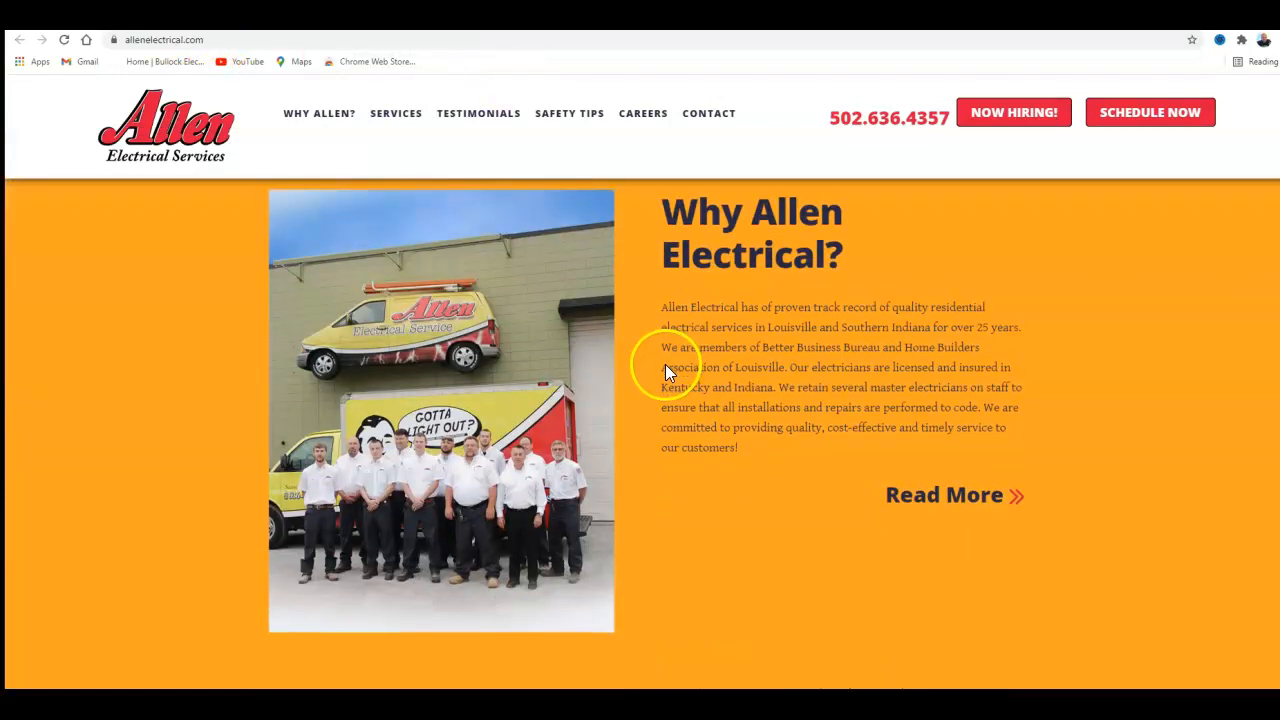
scroll(down, 3)
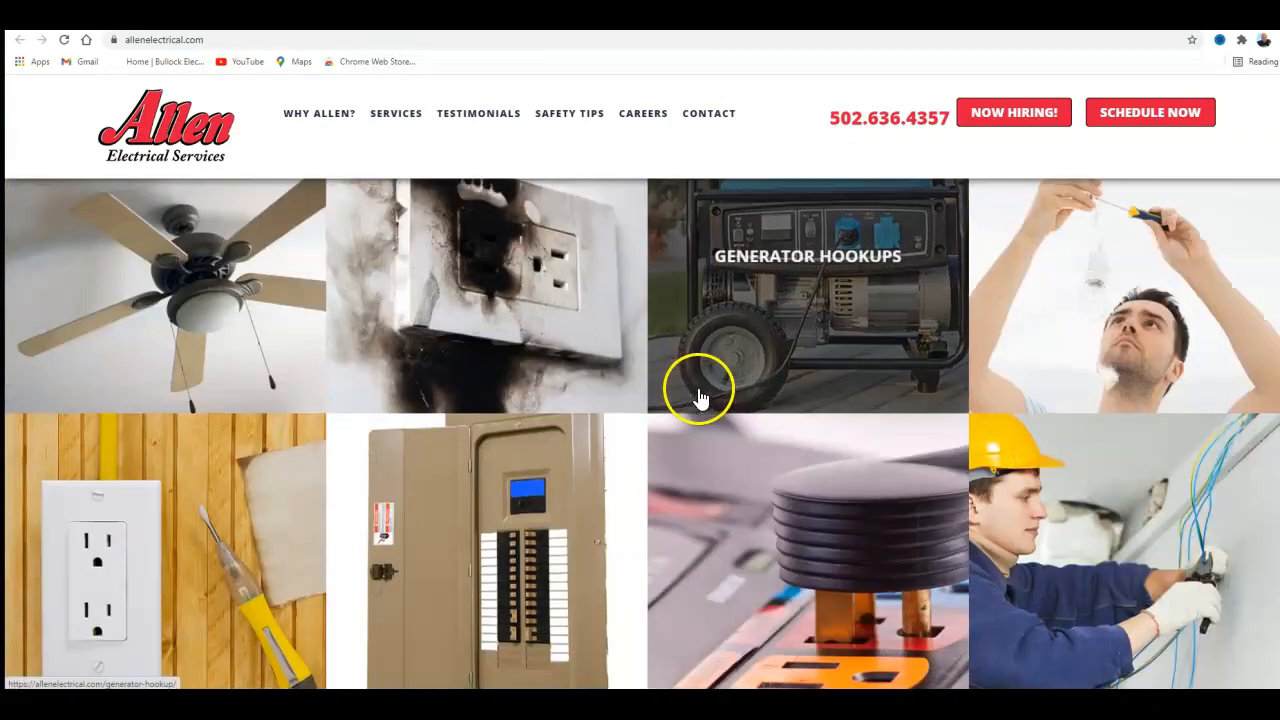
scroll(down, 3)
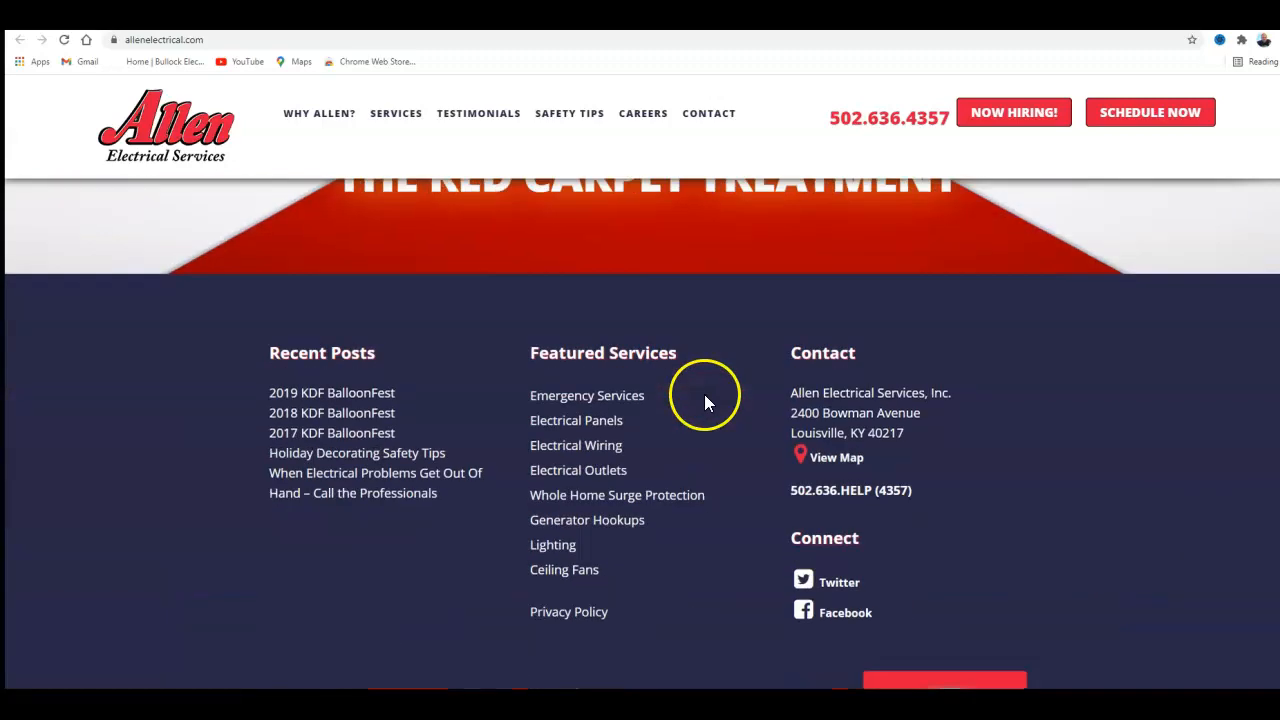
scroll(up, 3)
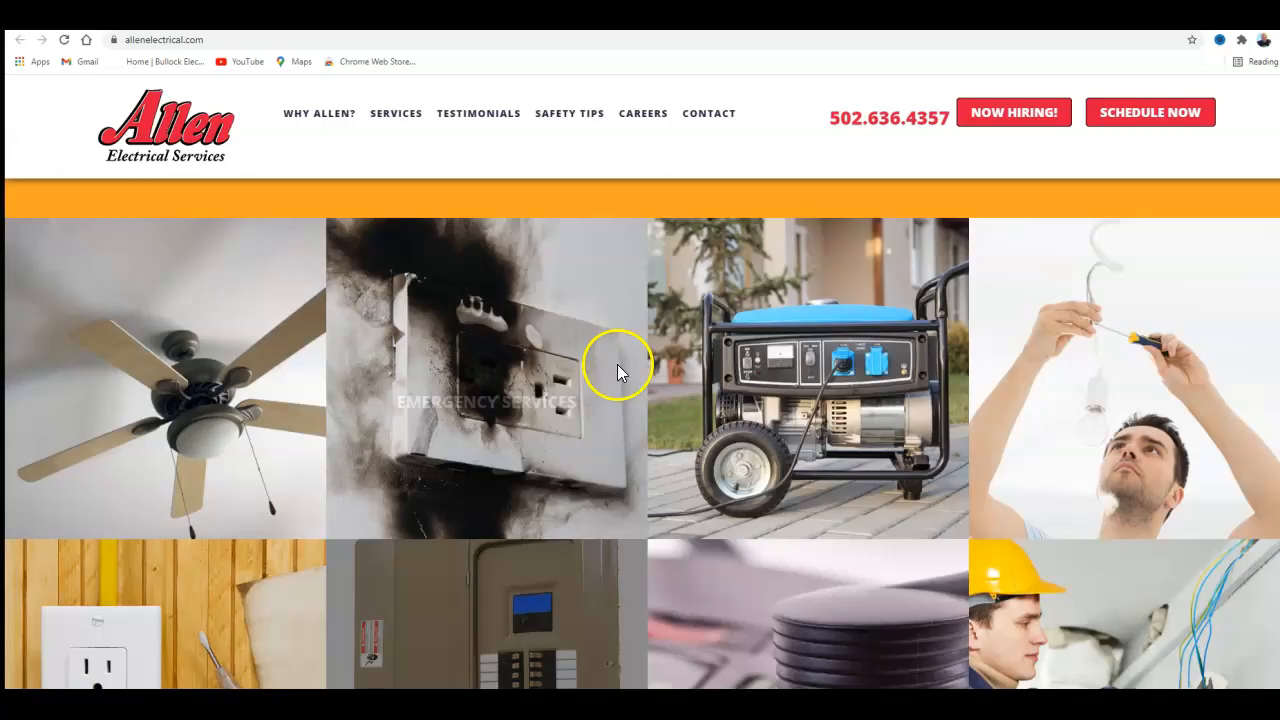
click(160, 39)
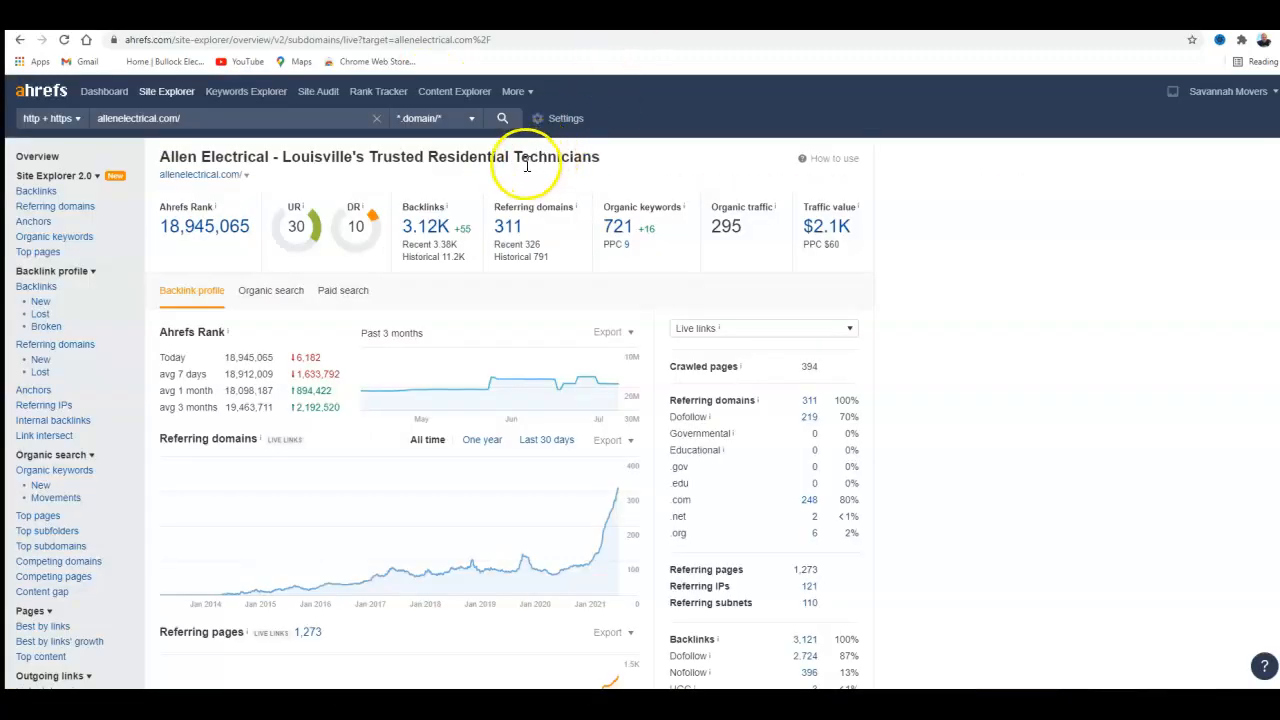
mouse_move(475, 217)
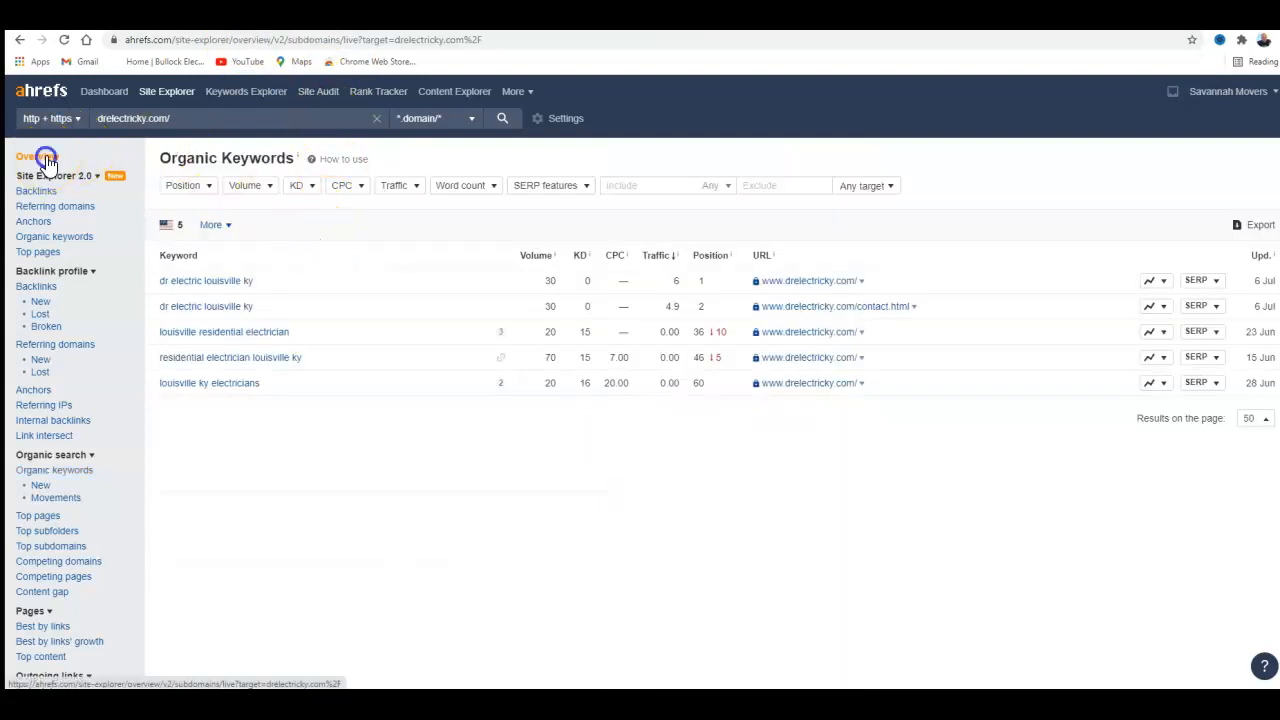
click(30, 156)
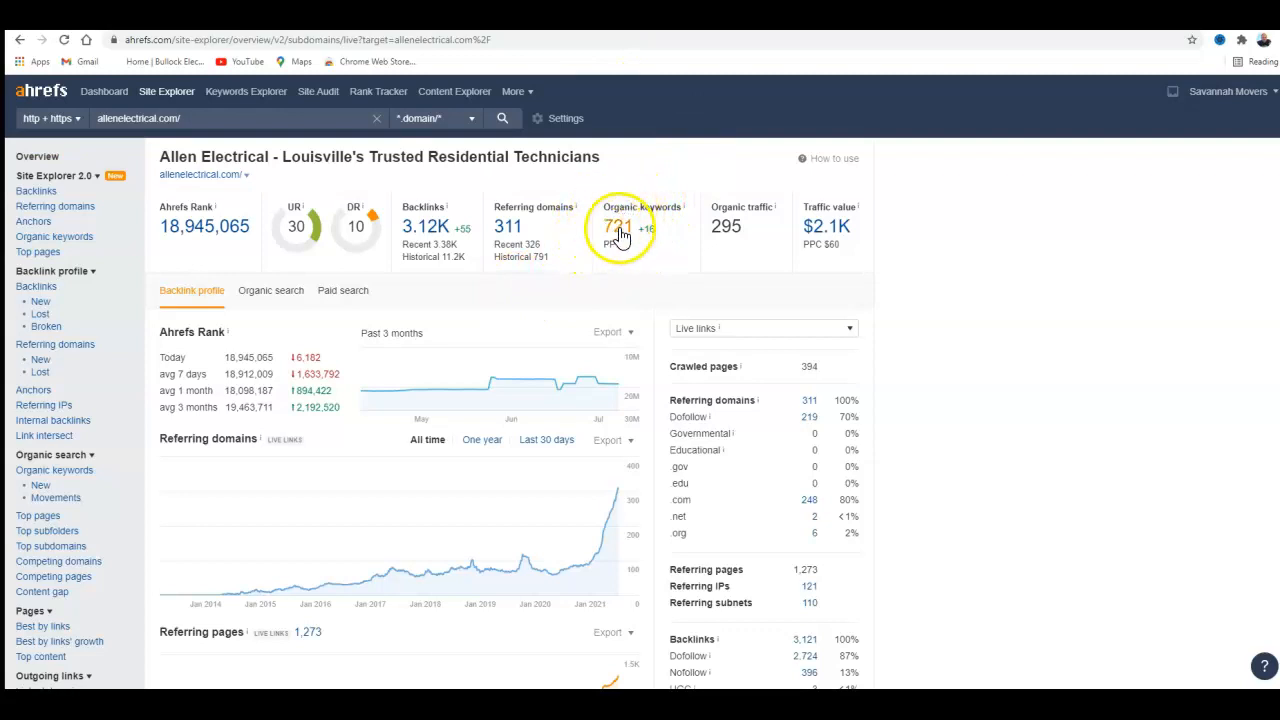
mouse_move(688, 260)
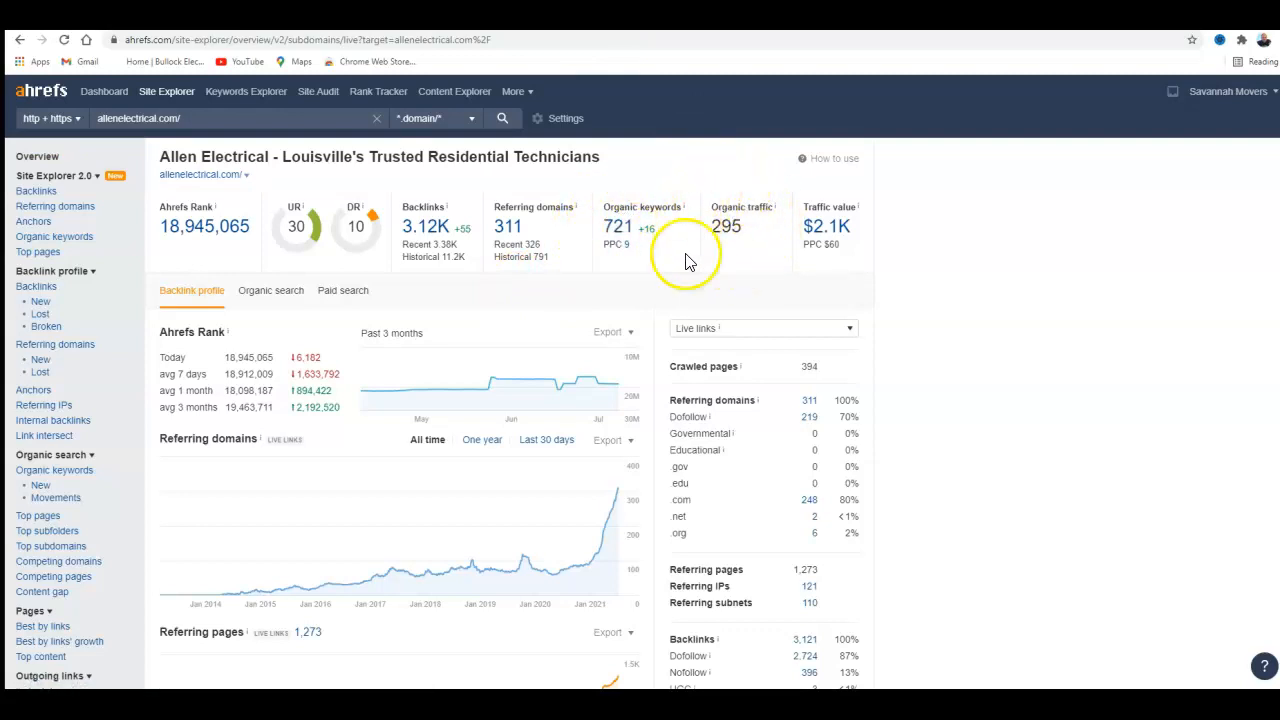
mouse_move(695, 235)
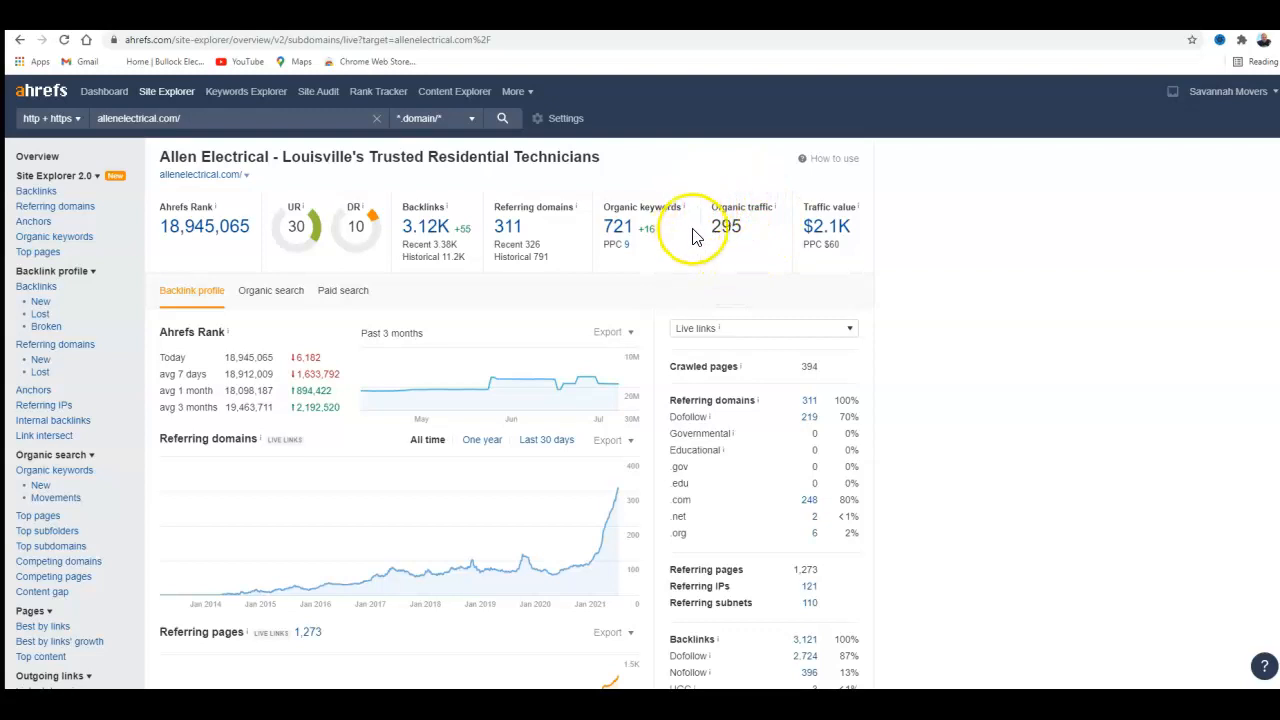
mouse_move(690, 280)
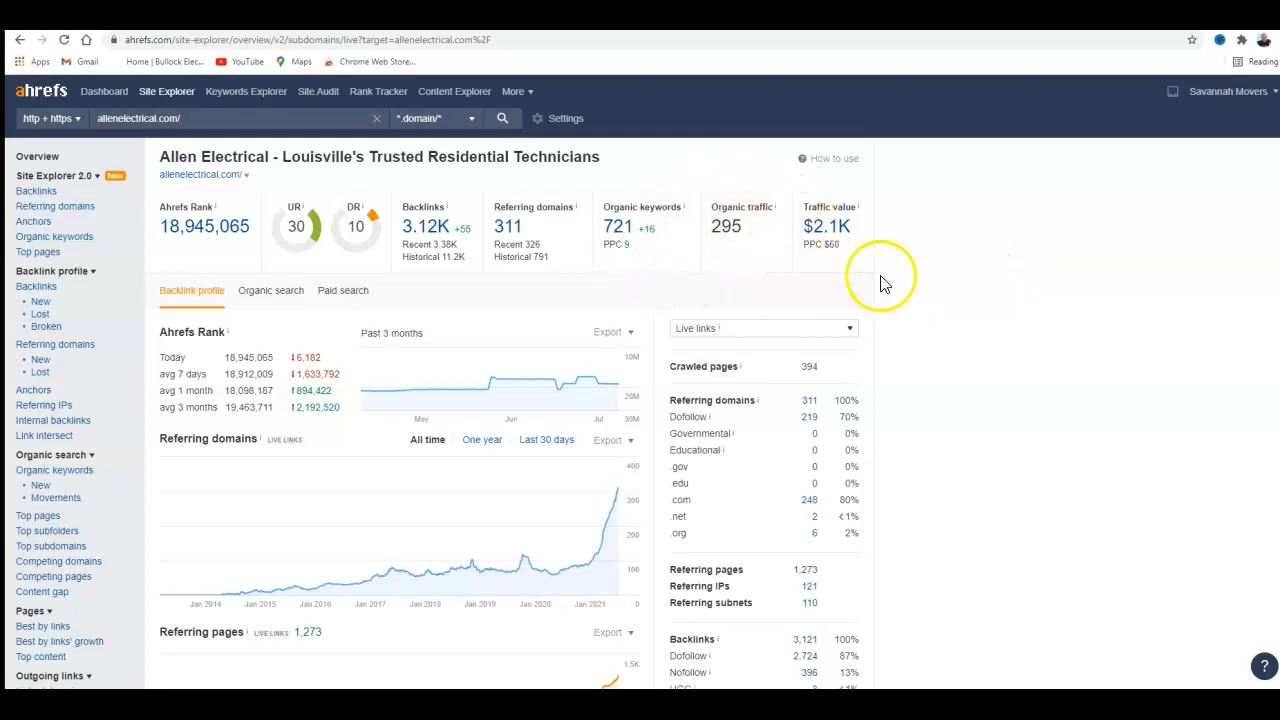
mouse_move(728, 190)
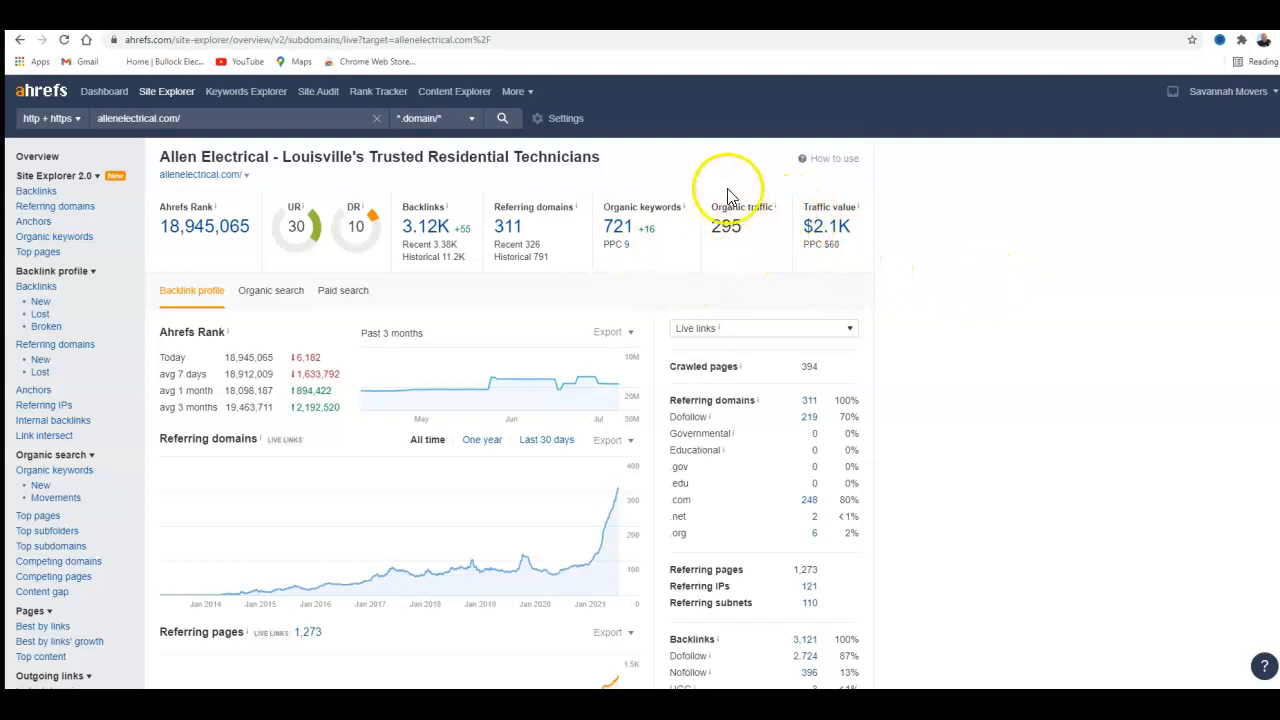
mouse_move(795, 256)
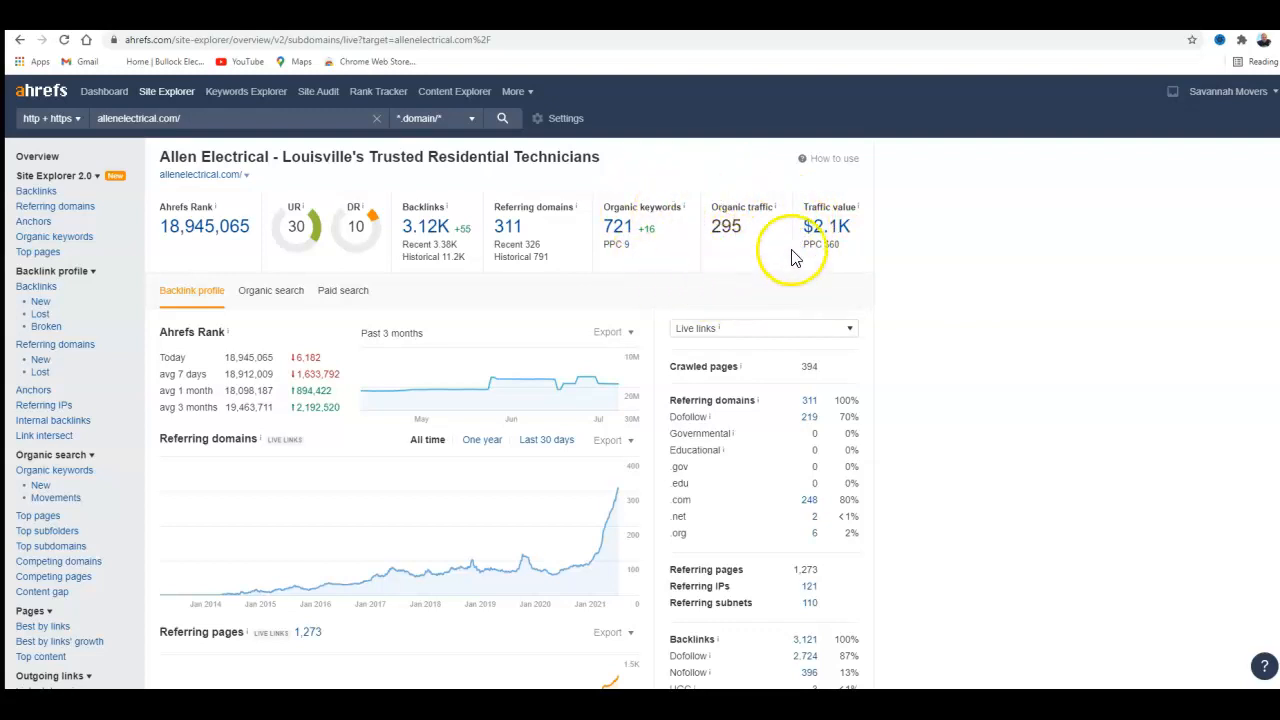
mouse_move(815, 278)
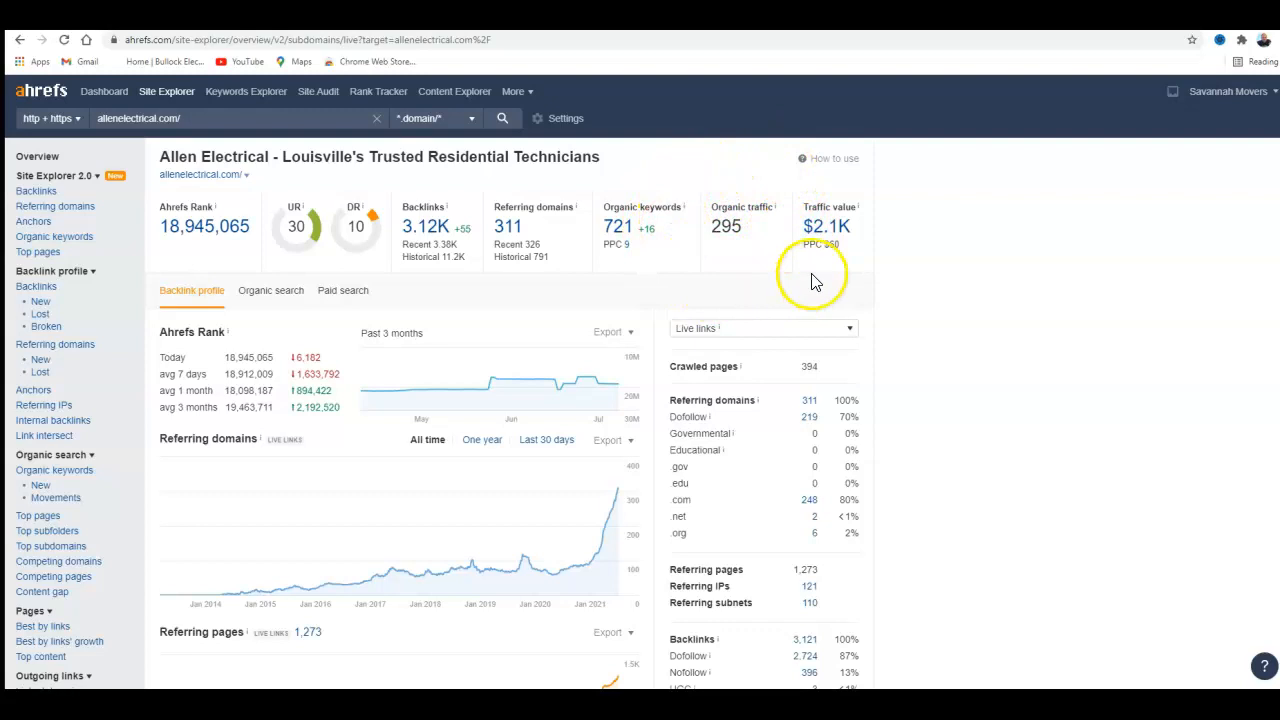
mouse_move(780, 185)
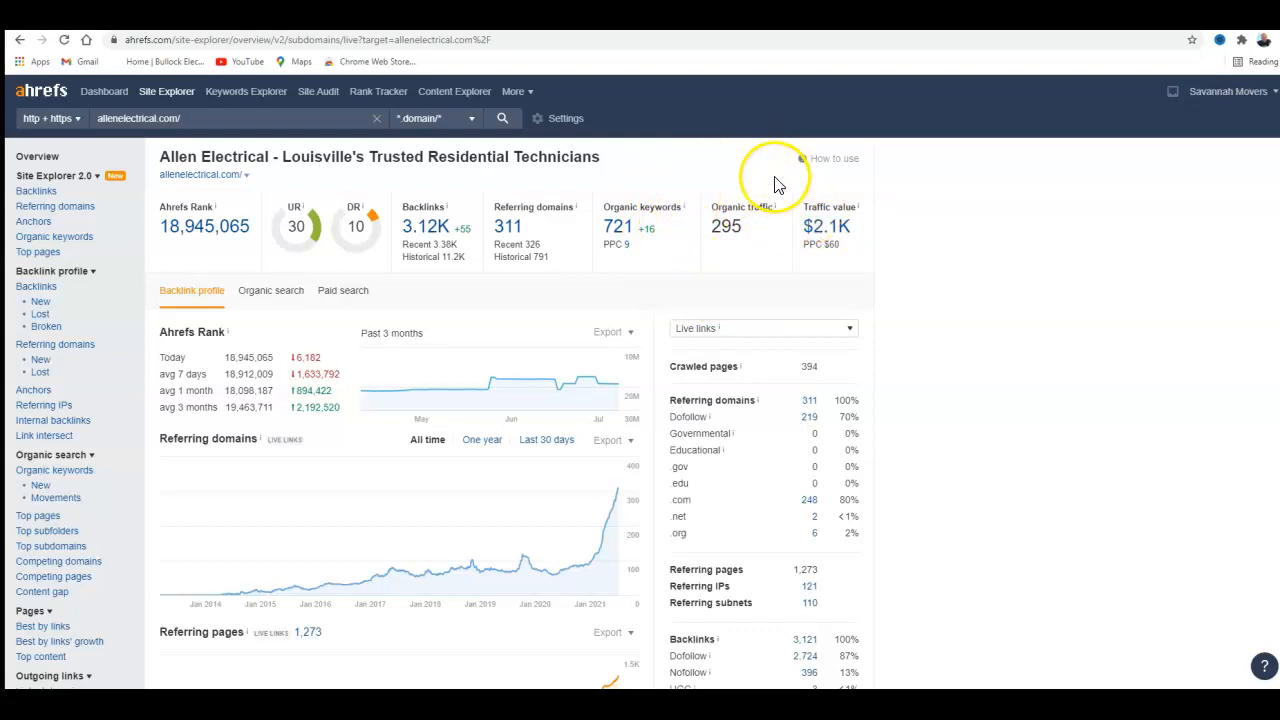
mouse_move(365, 178)
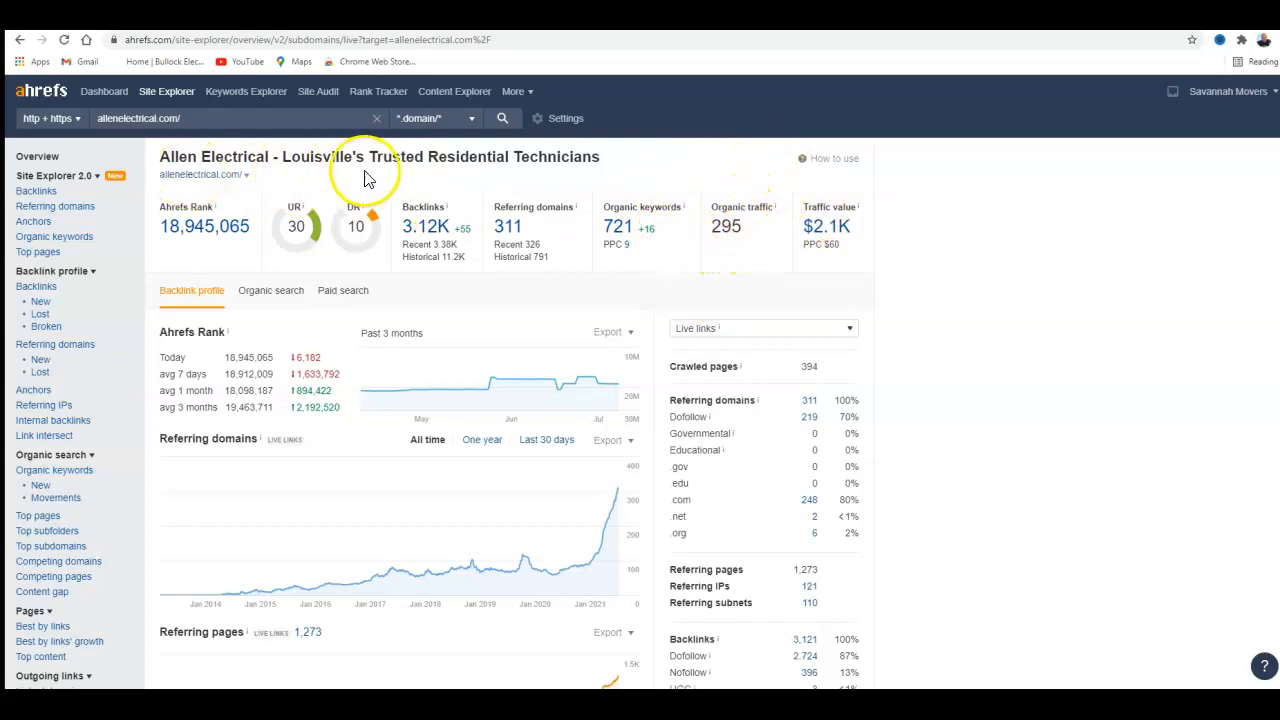
mouse_move(240, 330)
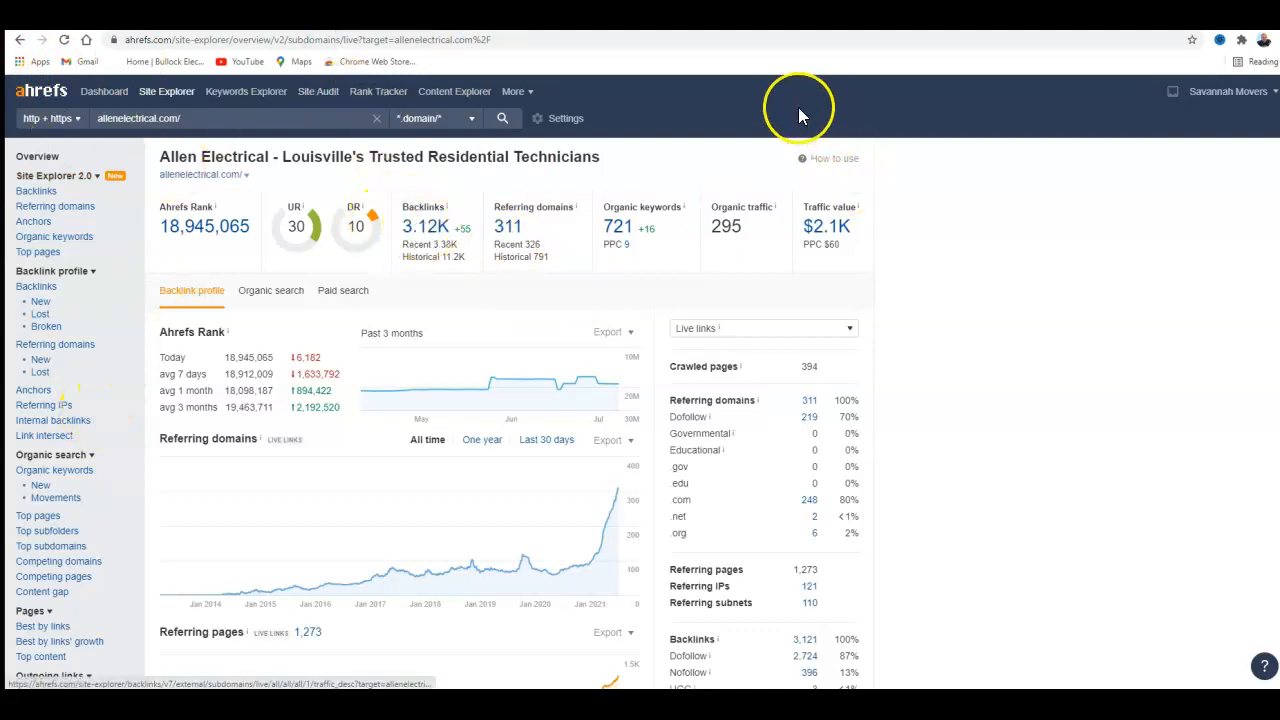
mouse_move(750, 370)
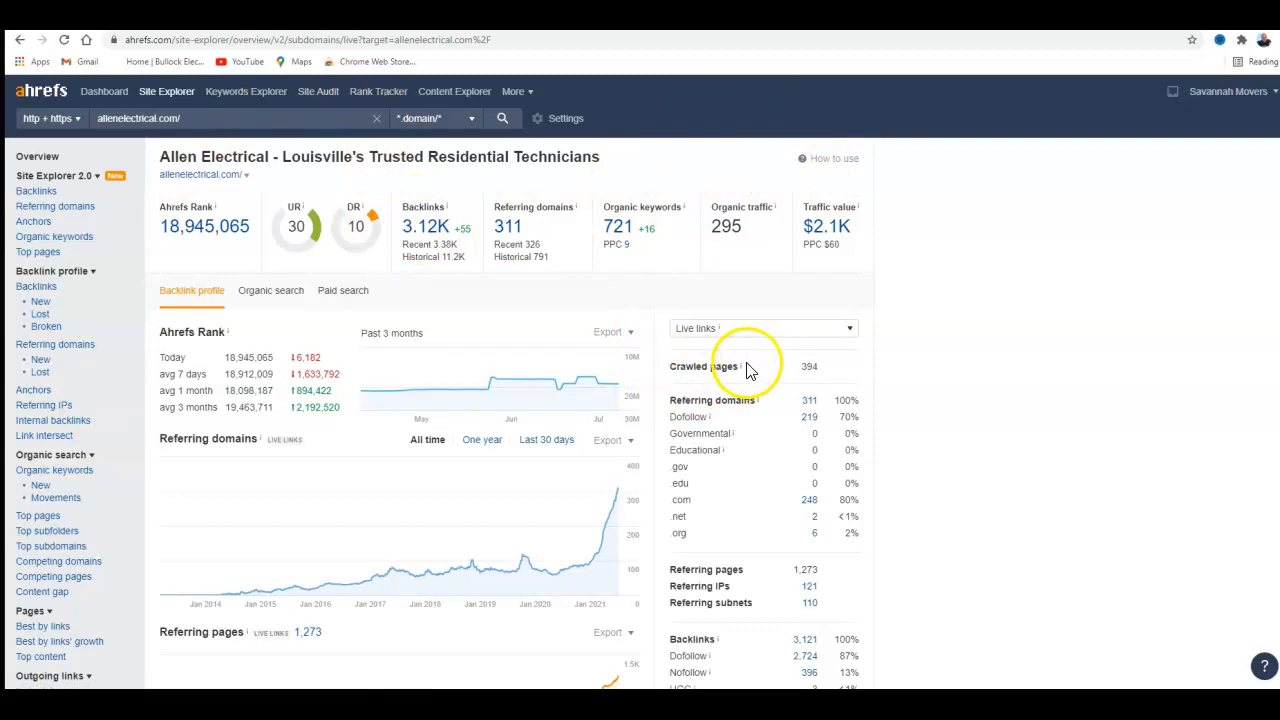